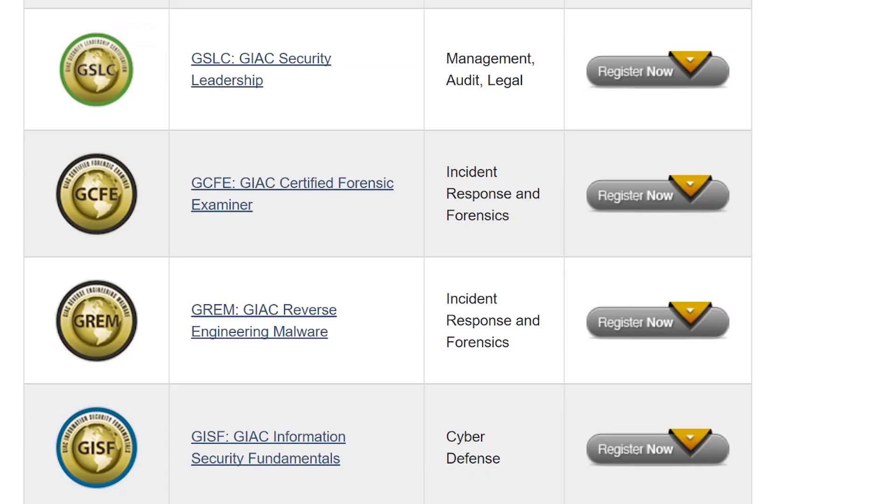
# - Scroll down through the GIAC certifications list before moving to Voltaire
pyautogui.scroll(-3)
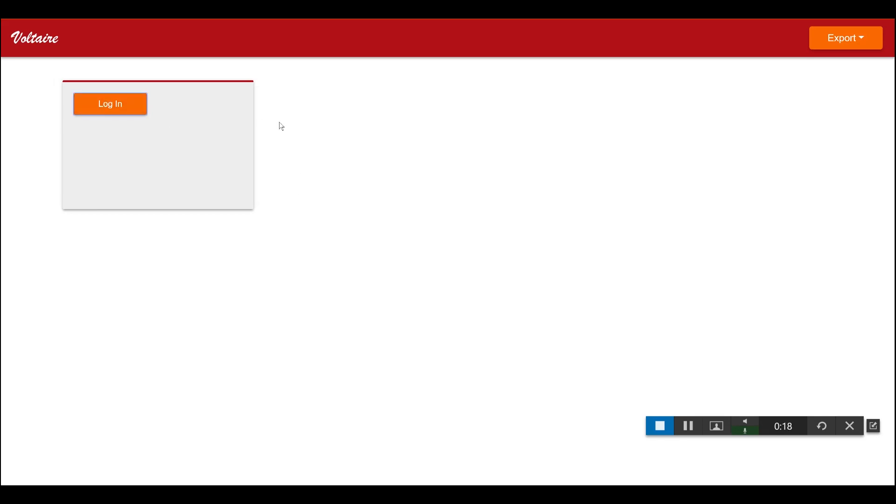
# - Log in, create a new index titled 'SEC460 Index' and open it for editing
pyautogui.click(111, 103)
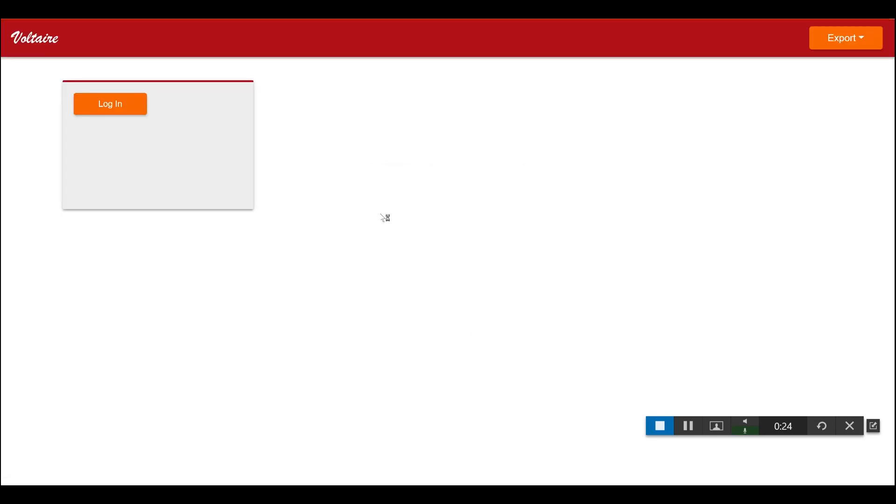
pyautogui.click(110, 104)
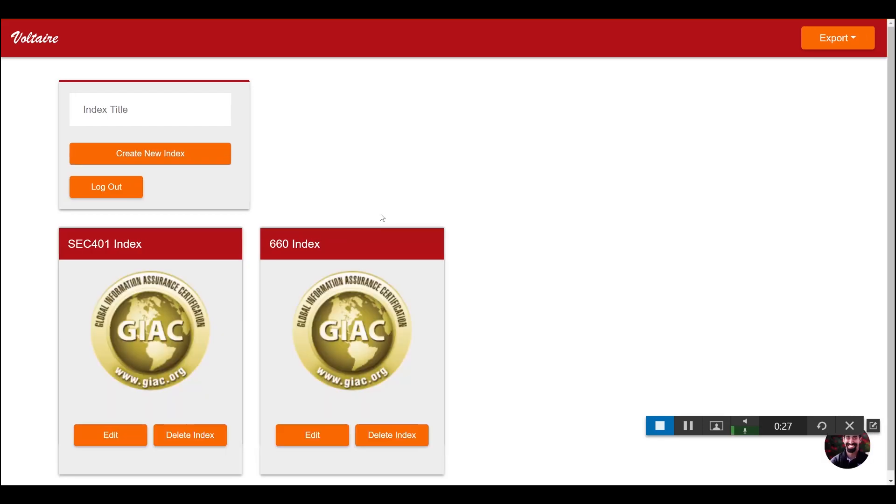
pyautogui.moveTo(381, 213)
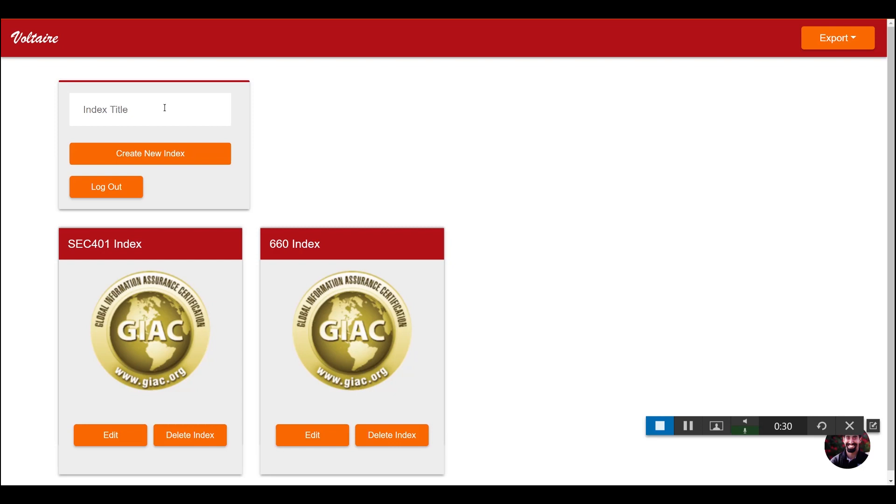
pyautogui.click(149, 109)
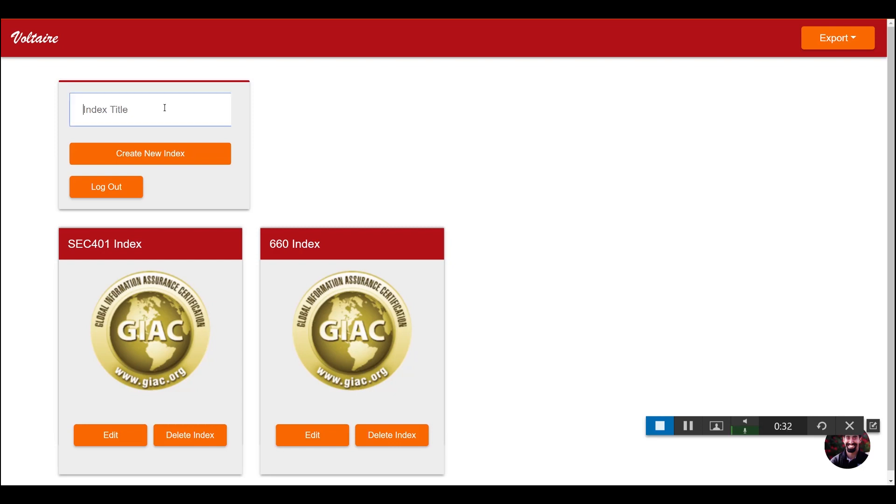
pyautogui.moveTo(142, 136)
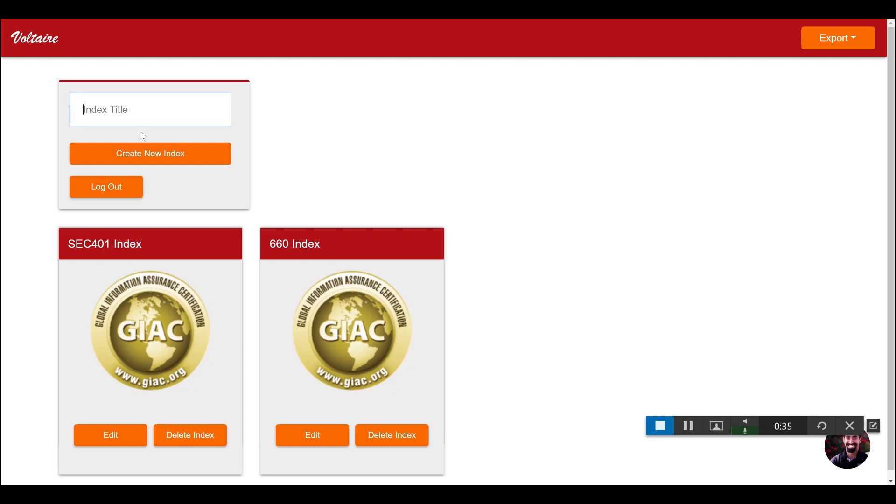
pyautogui.write('SEC460 Index')
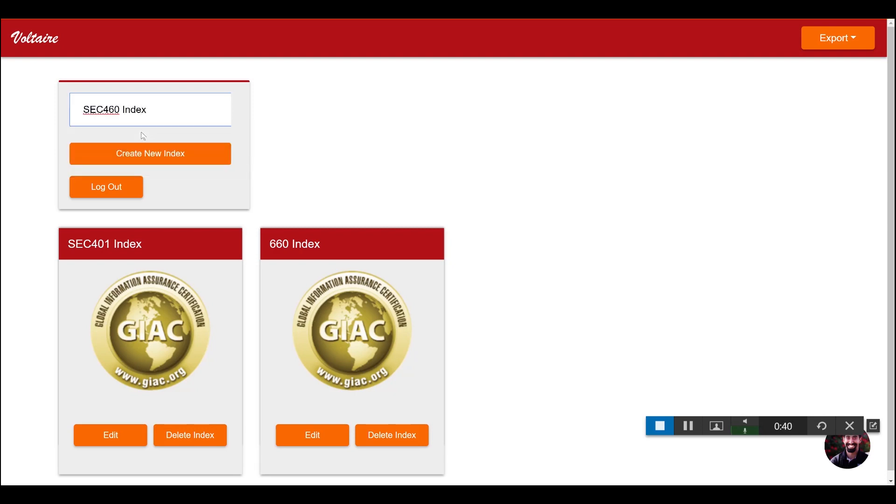
pyautogui.click(149, 153)
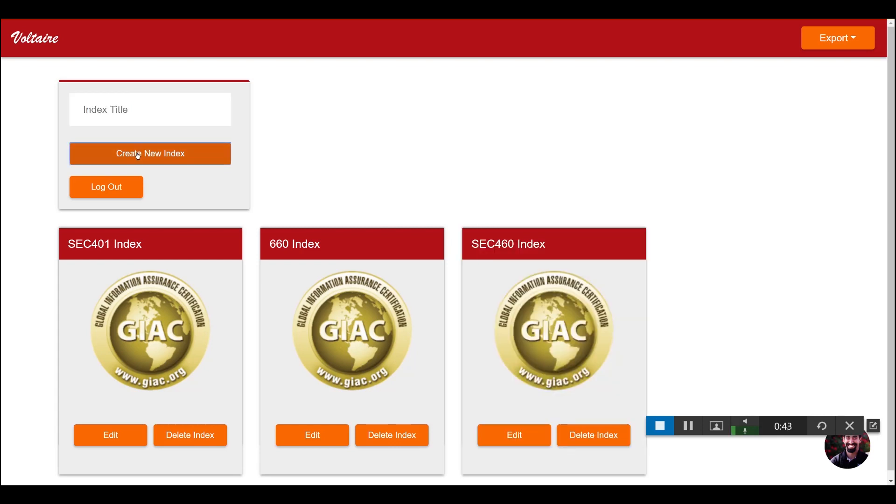
pyautogui.moveTo(513, 435)
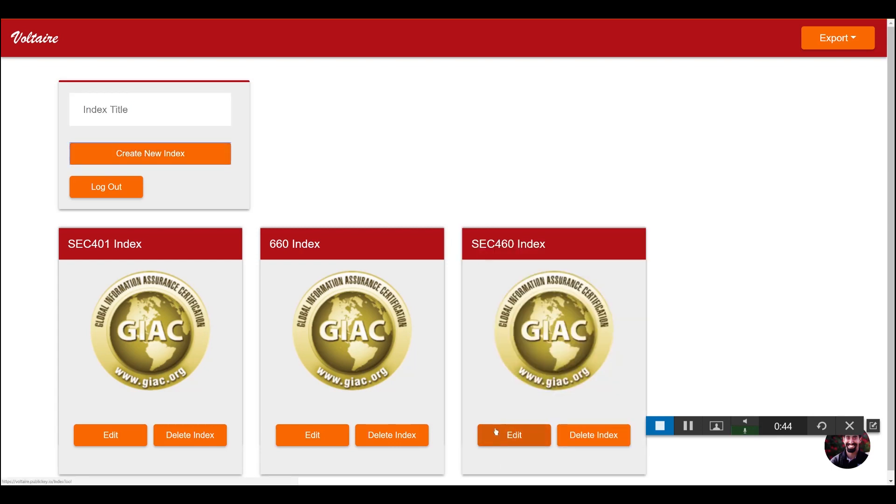
pyautogui.click(512, 435)
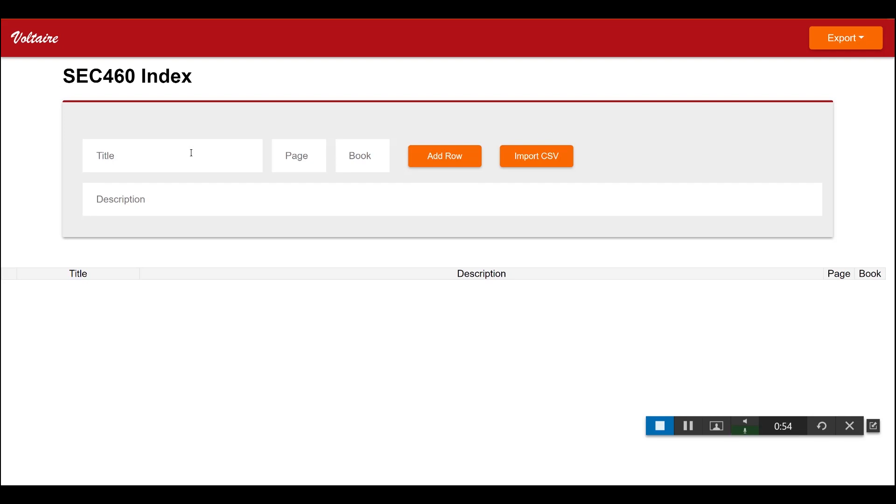
# - Add an index row with title VA, page 3, book 1
pyautogui.click(172, 155)
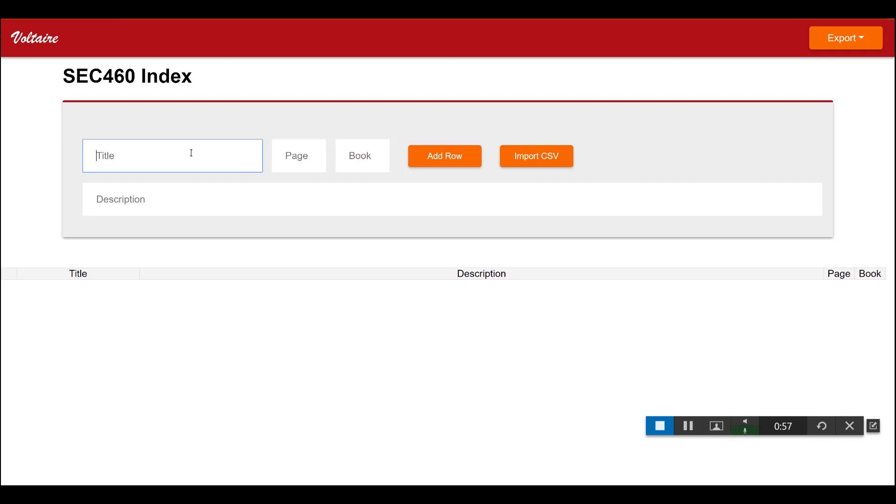
pyautogui.write('VA')
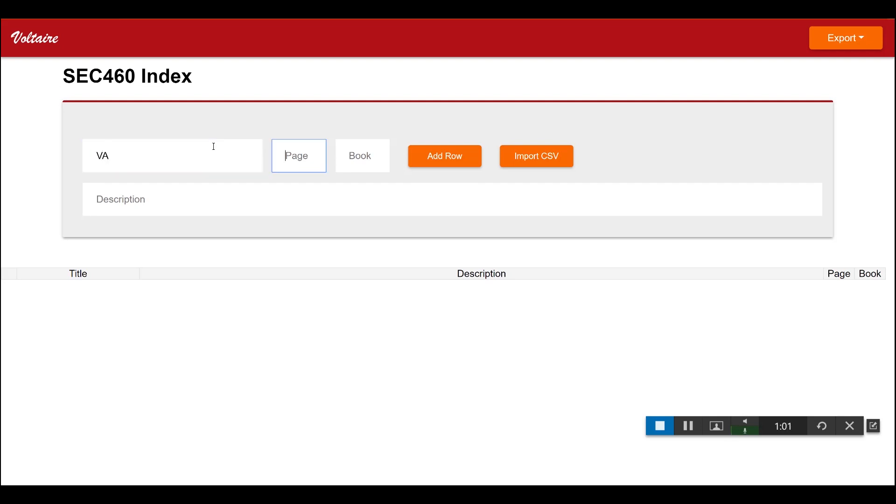
pyautogui.write('3')
pyautogui.click(362, 155)
pyautogui.write('1')
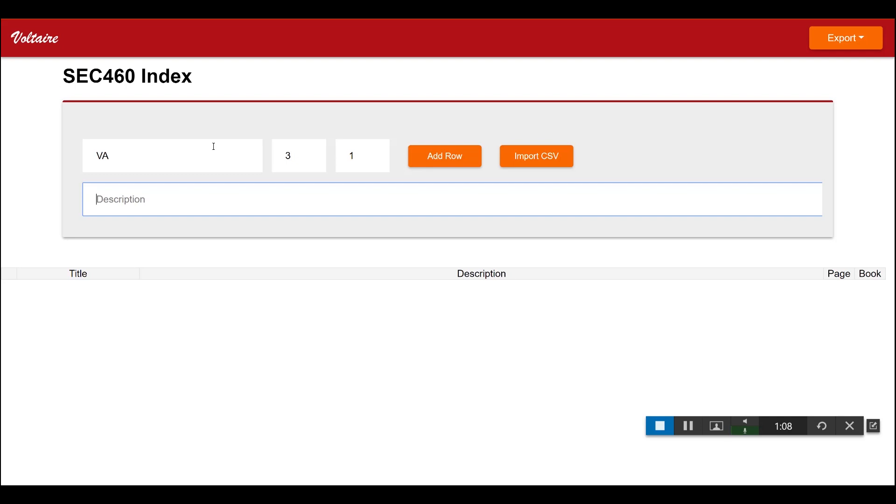
pyautogui.write('.')
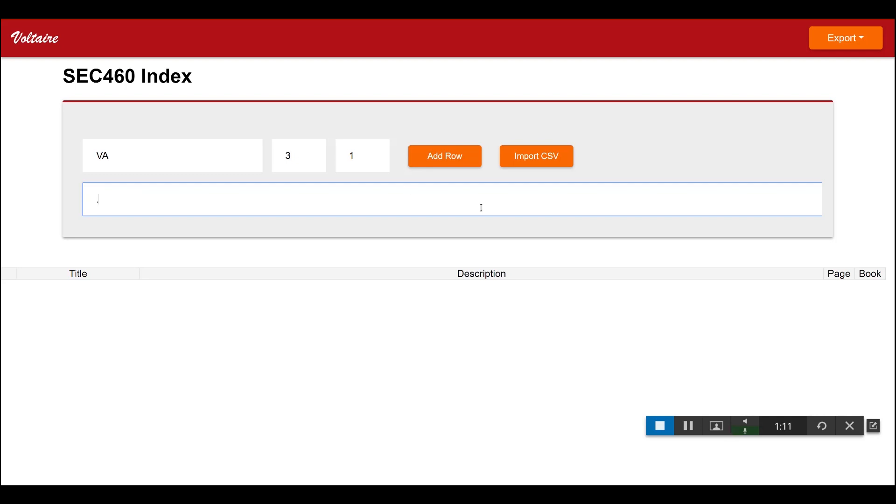
pyautogui.click(445, 156)
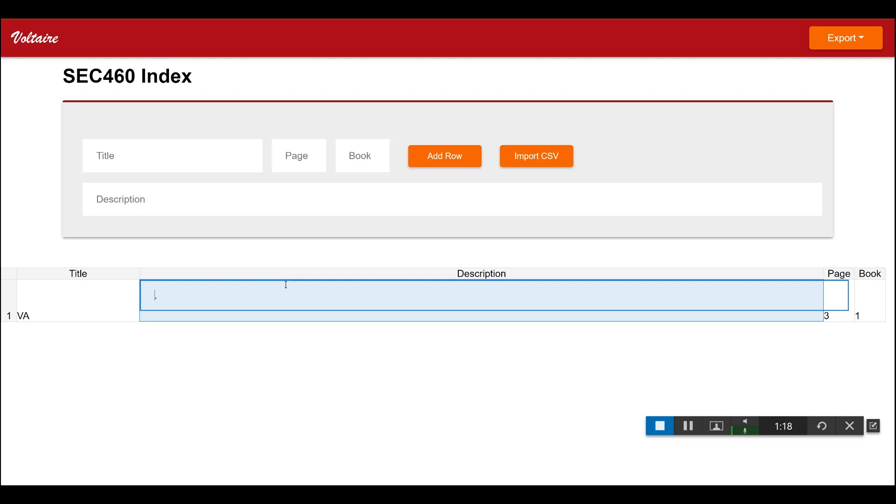
pyautogui.moveTo(296, 326)
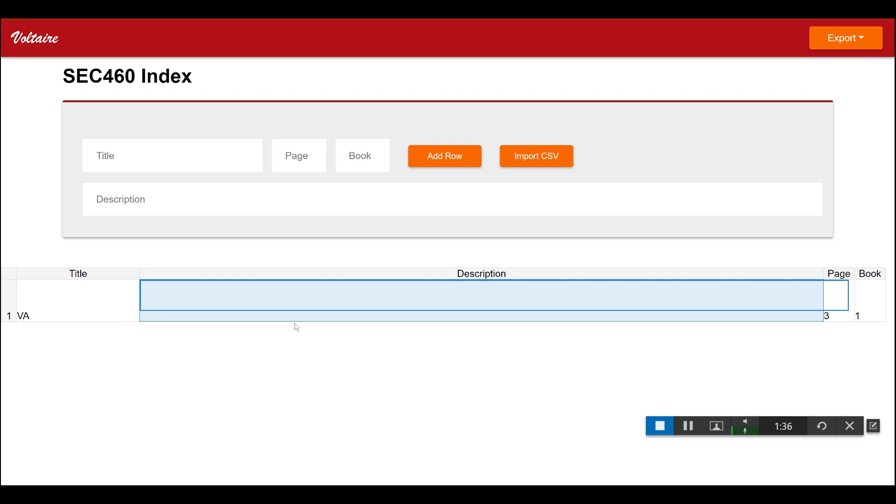
# - Set the VA row's description to 'Vulnerability Assessment is the process for ....'
pyautogui.write('Vulnerab')
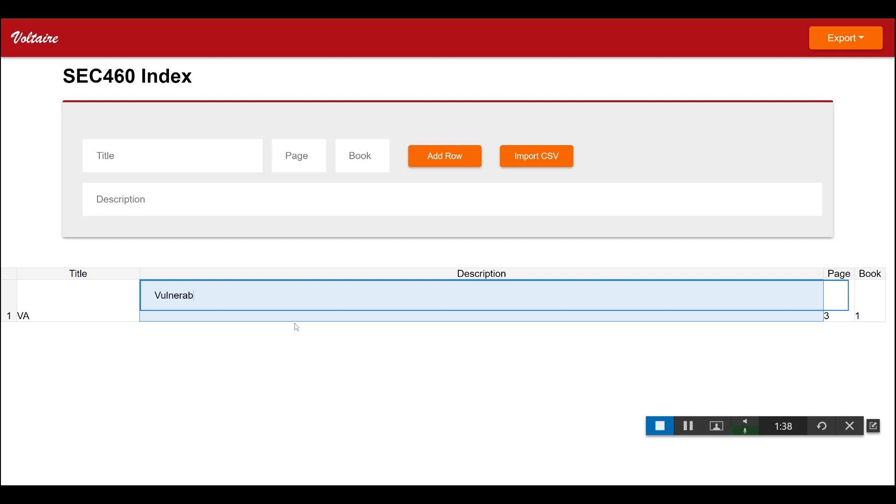
pyautogui.write('ility')
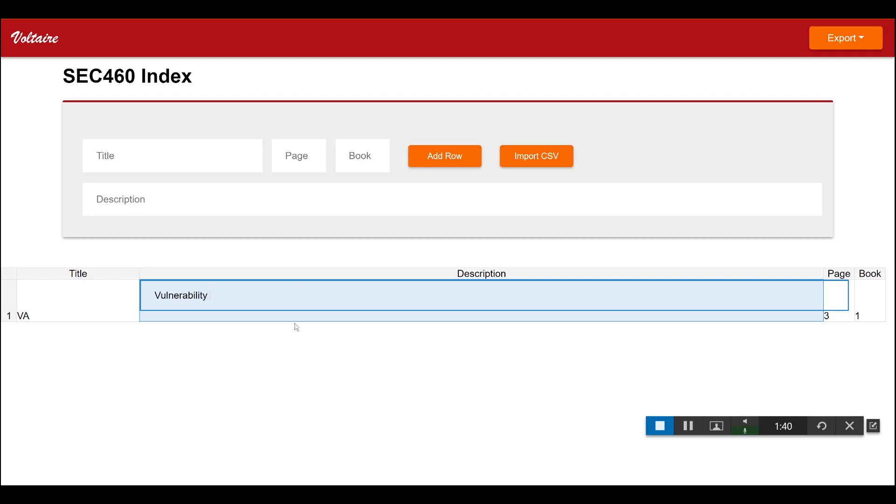
pyautogui.write('Assessment is th')
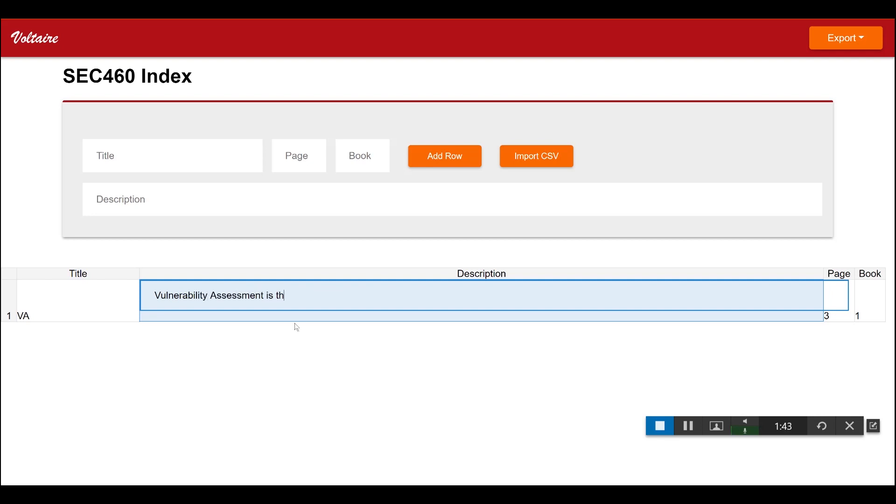
pyautogui.write('e process for ....')
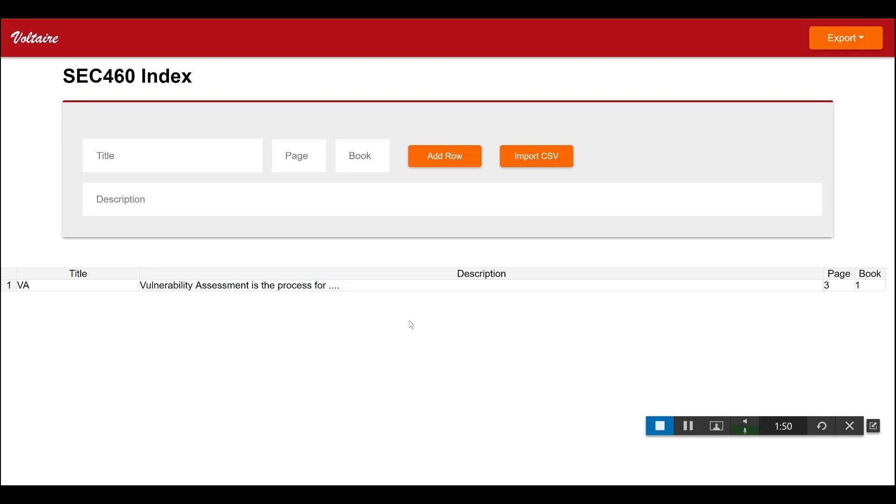
pyautogui.moveTo(228, 268)
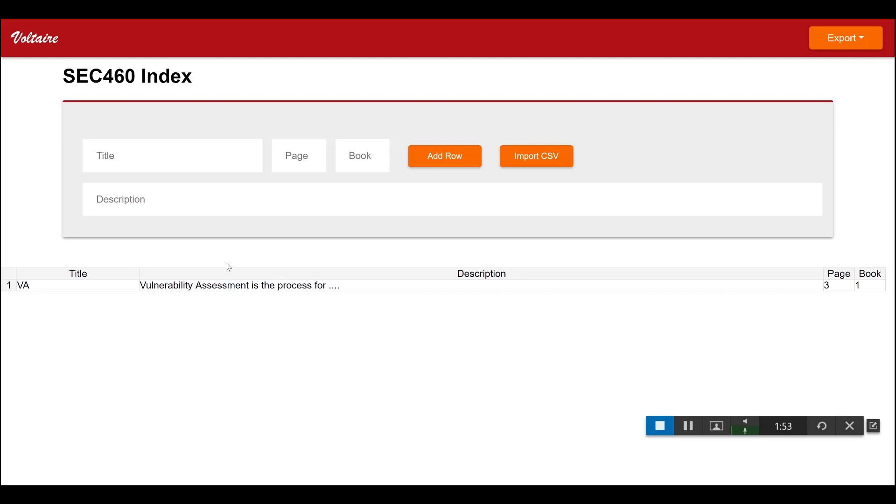
pyautogui.moveTo(218, 245)
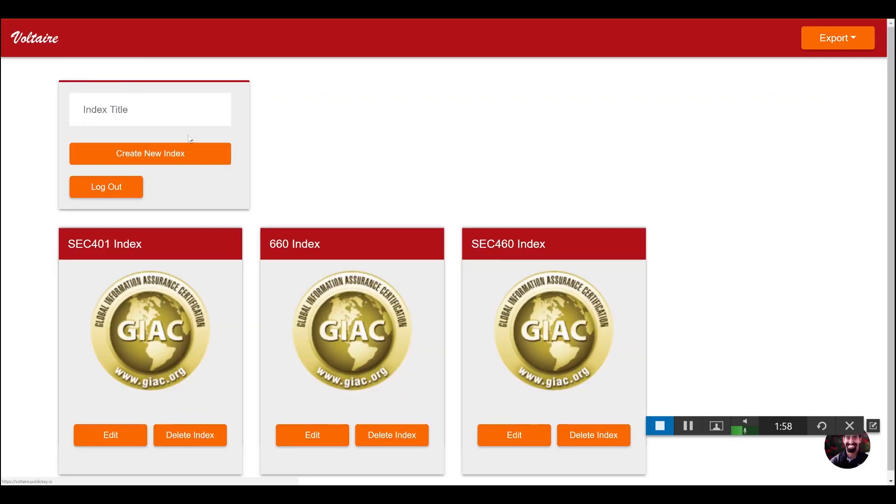
pyautogui.moveTo(176, 134)
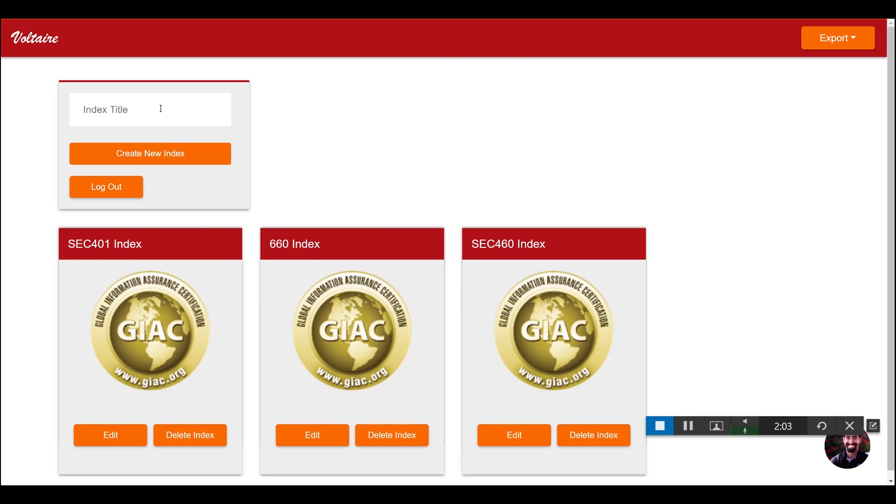
pyautogui.moveTo(514, 435)
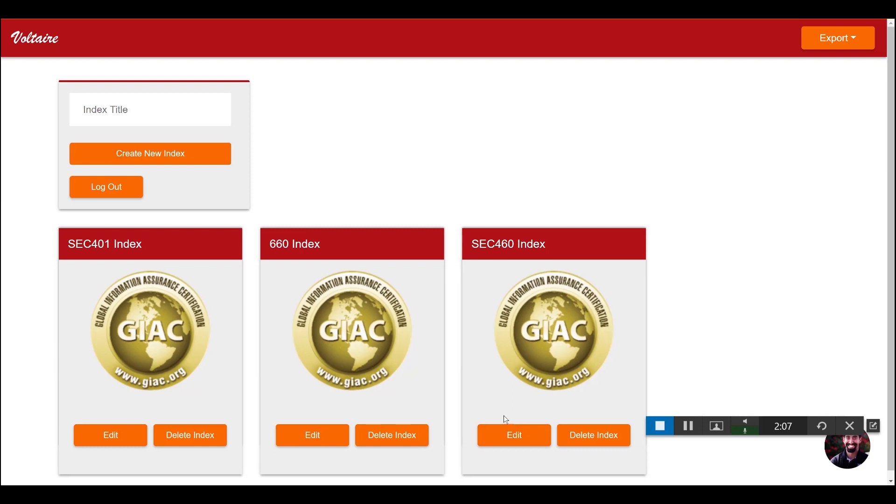
pyautogui.moveTo(499, 409)
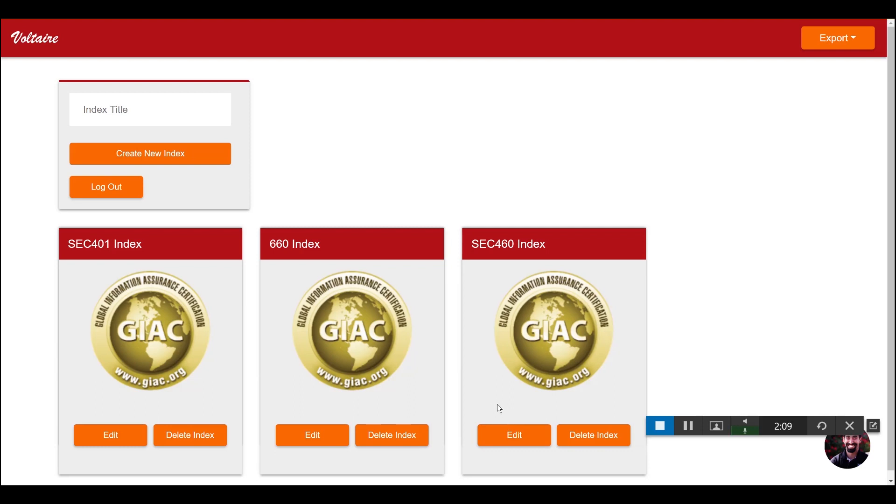
pyautogui.moveTo(480, 392)
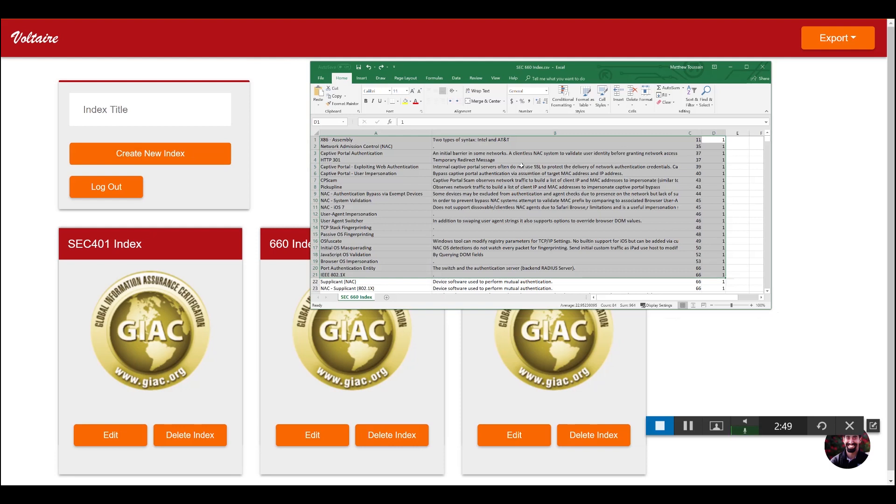
# - Inspect the Captive Portal Authentication and Pickupline cells in the SEC 660 Index sheet
pyautogui.click(555, 153)
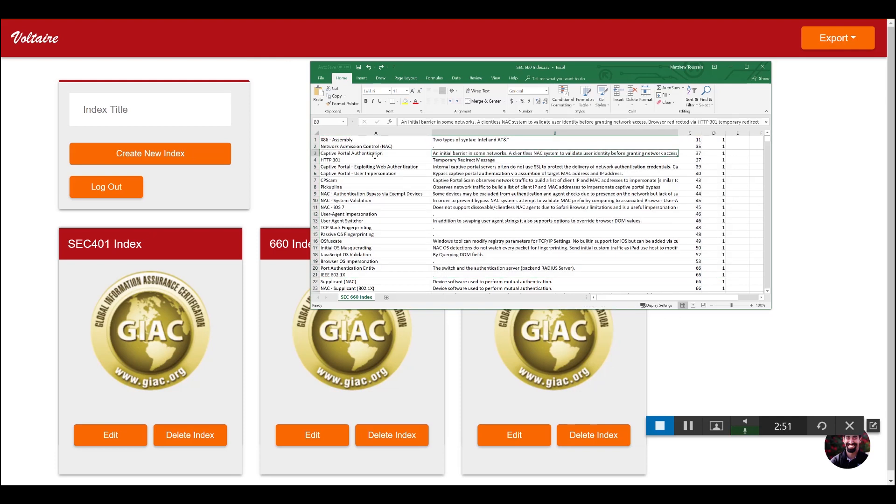
pyautogui.click(352, 153)
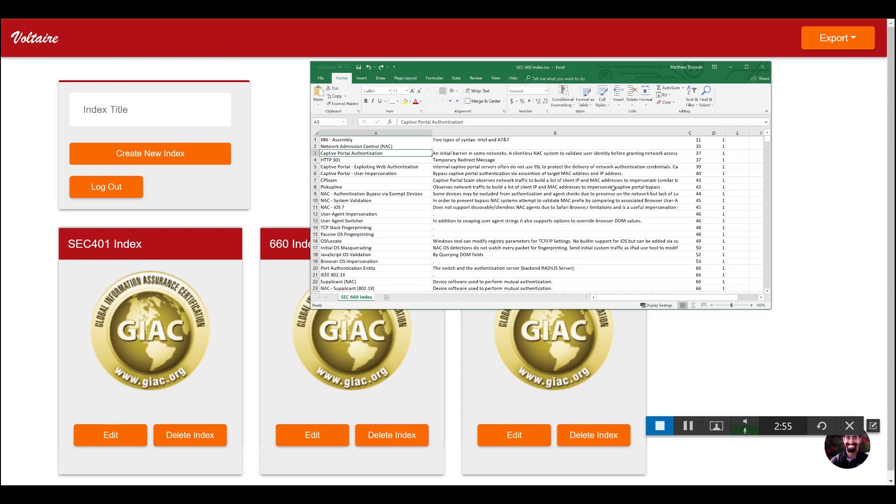
pyautogui.click(555, 187)
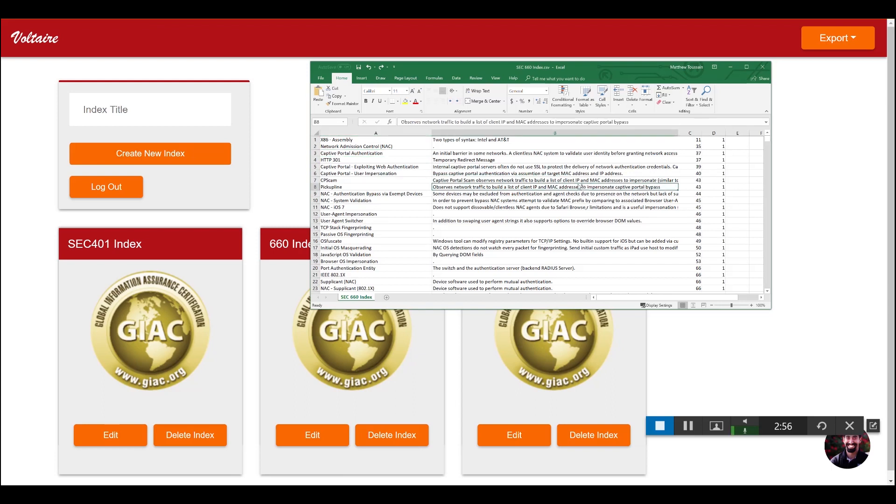
# - Replace all matches across the sheet (9 replacements) and save the index file
pyautogui.press('ctrl+f')
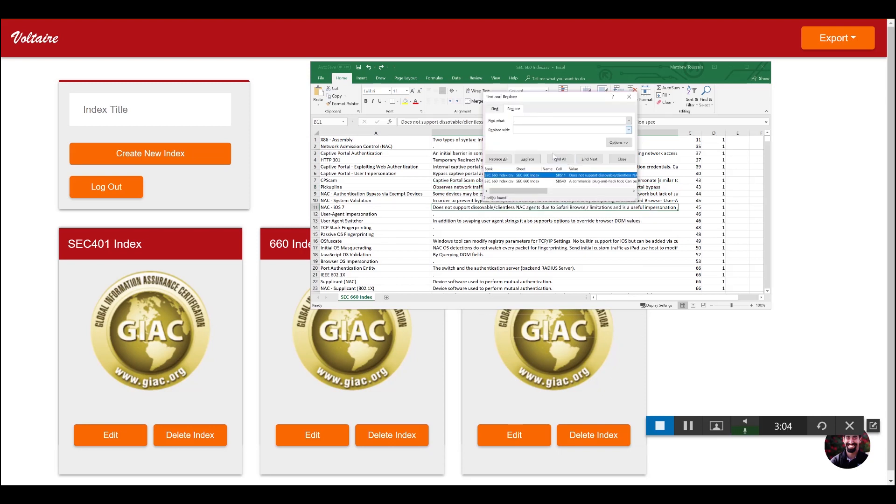
pyautogui.click(498, 158)
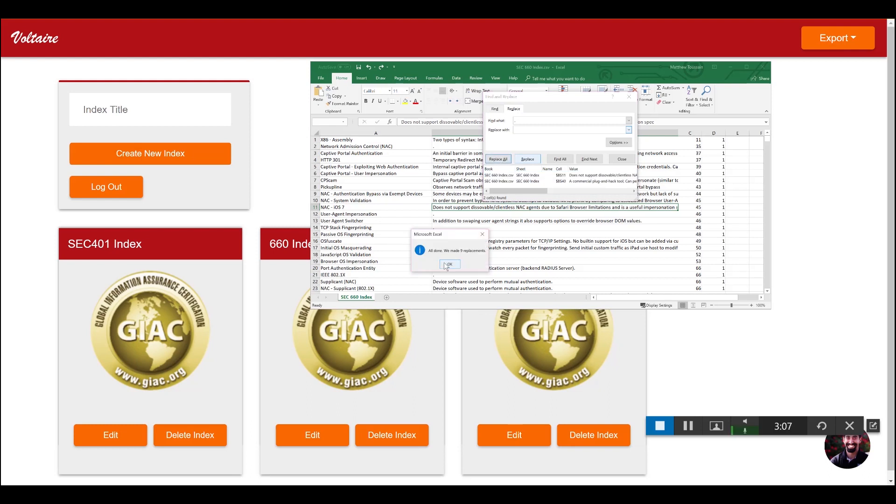
pyautogui.click(449, 265)
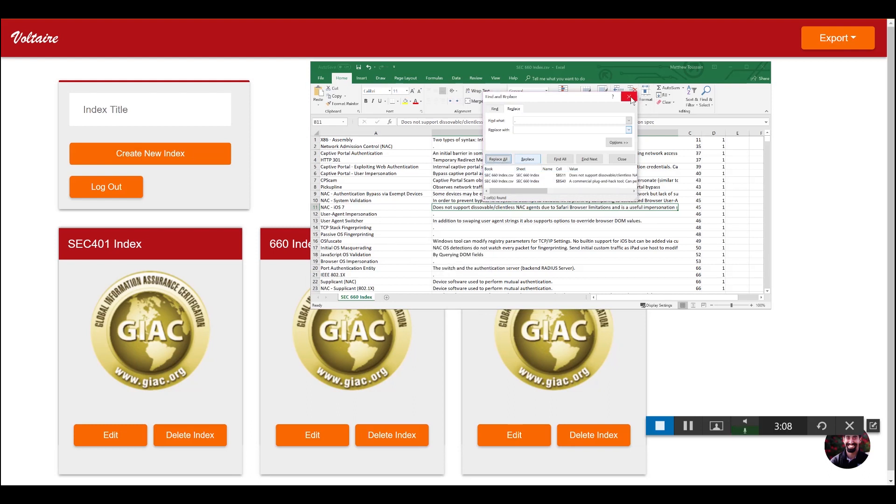
pyautogui.click(632, 96)
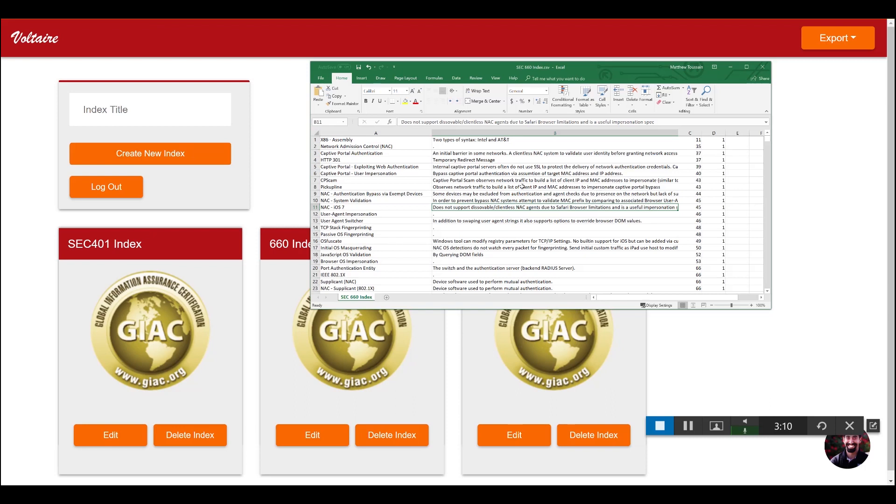
pyautogui.click(321, 79)
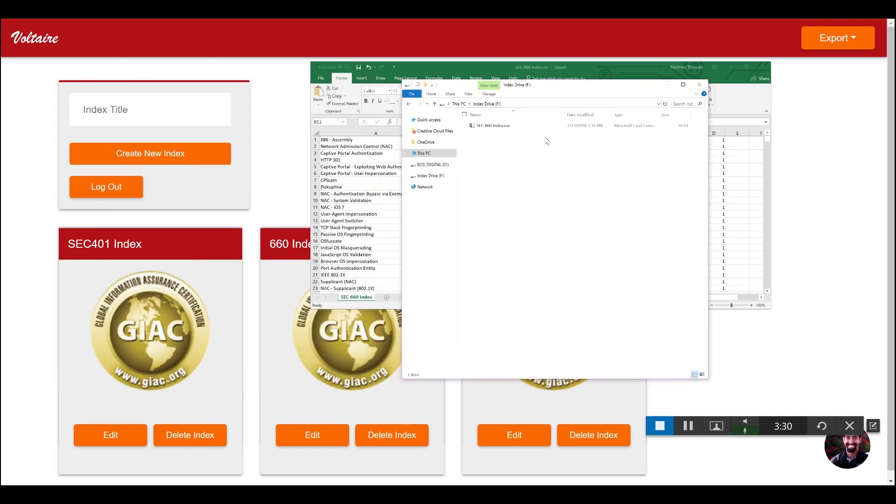
# - Open the SEC 660 Index CSV file in a plain-text editor from File Explorer
pyautogui.rightClick(492, 125)
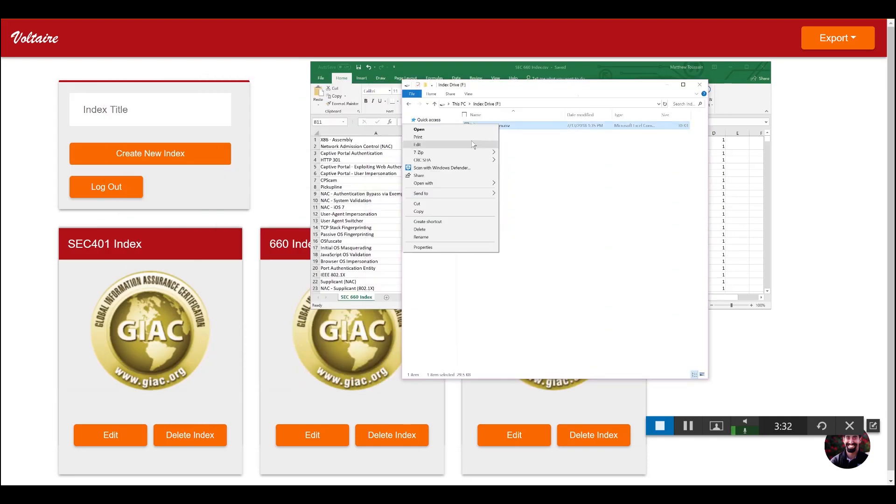
pyautogui.moveTo(480, 204)
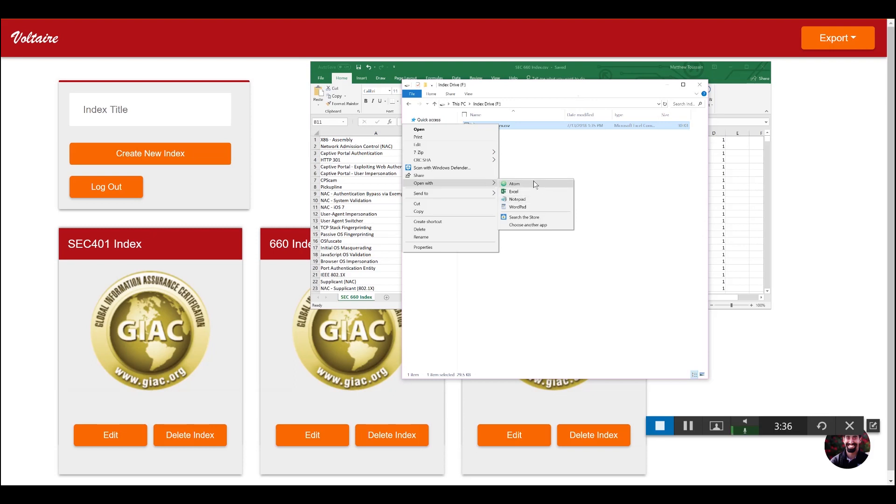
pyautogui.click(518, 199)
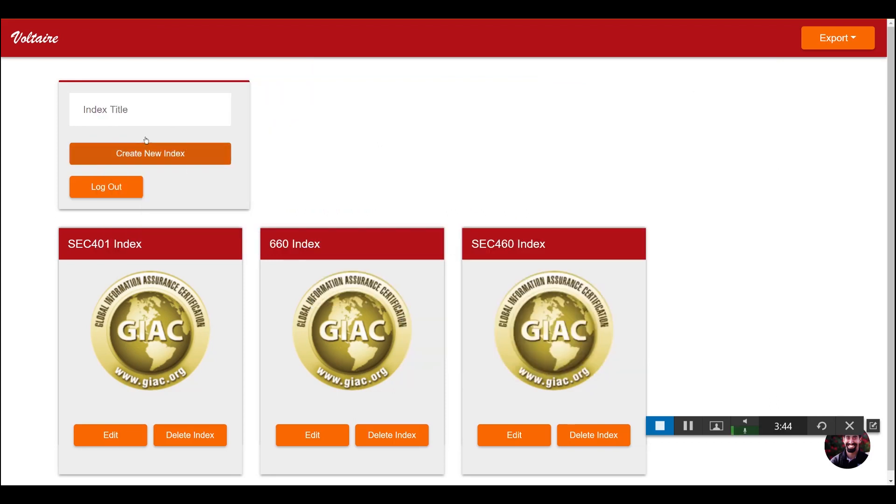
# - Create a new index titled 'New 660' and open it for editing
pyautogui.write('NM')
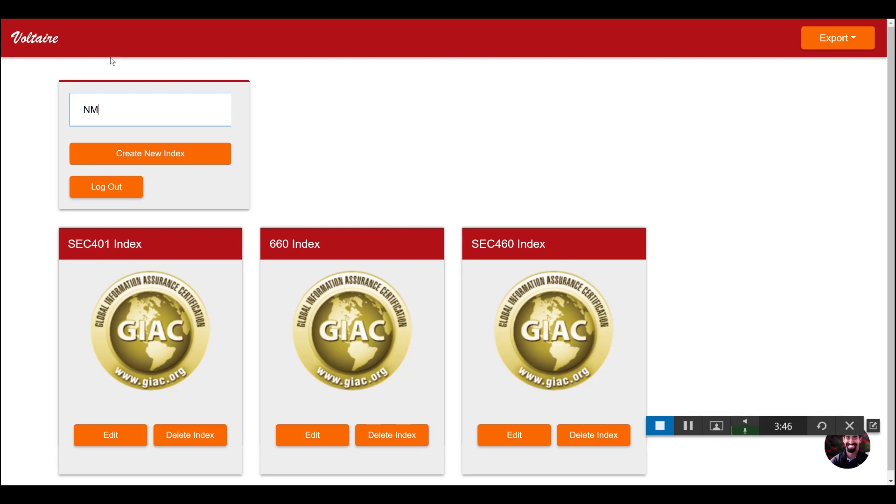
pyautogui.write('New 660')
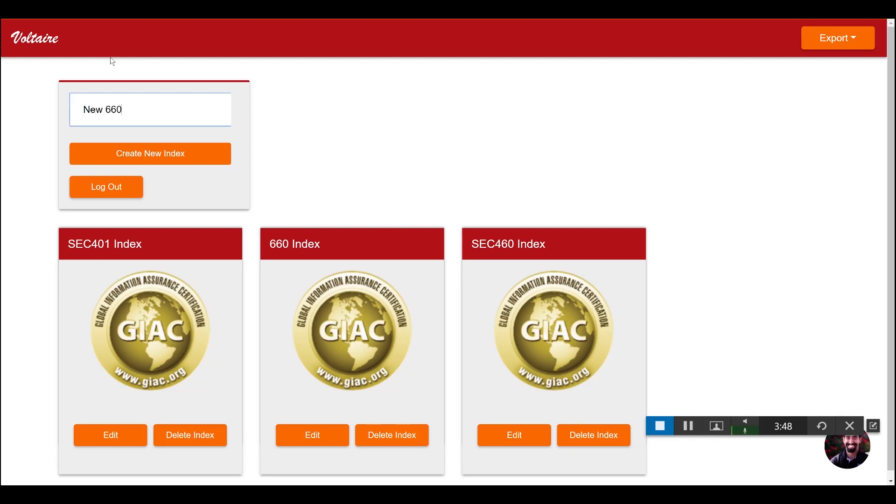
pyautogui.click(149, 153)
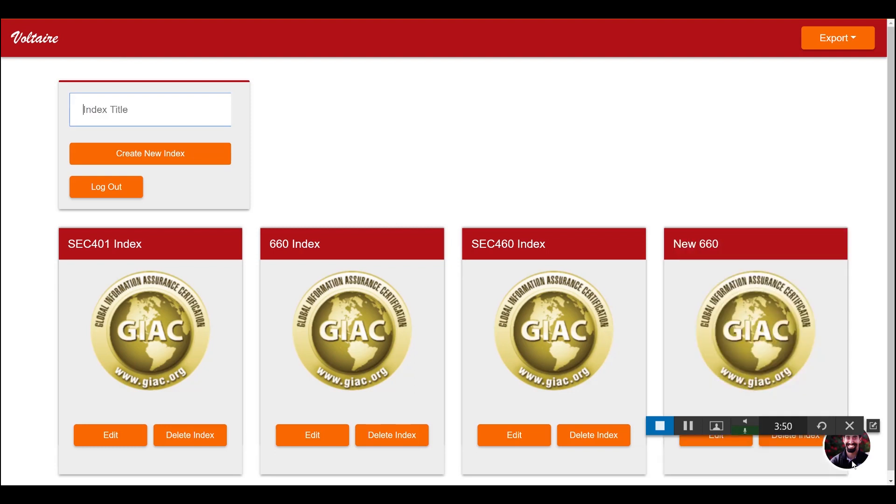
pyautogui.click(716, 435)
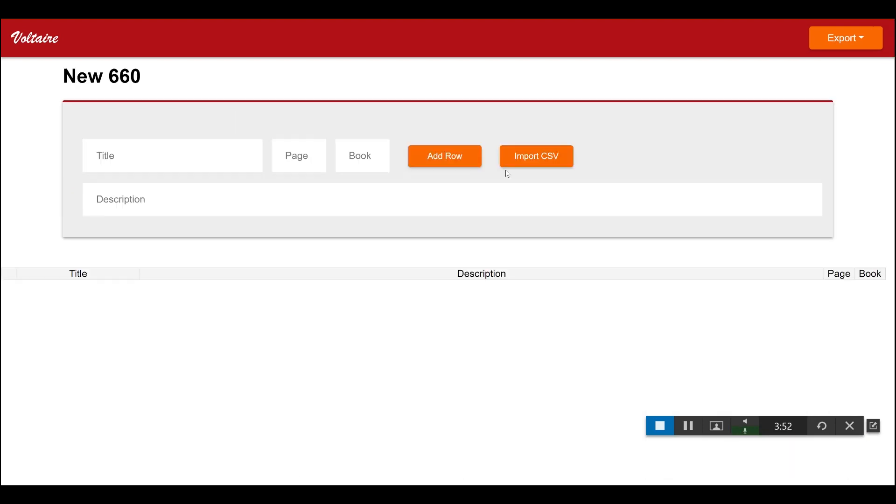
# - Import the pasted CSV text so New 660 holds the entries starting with X86 - Assembly
pyautogui.click(536, 156)
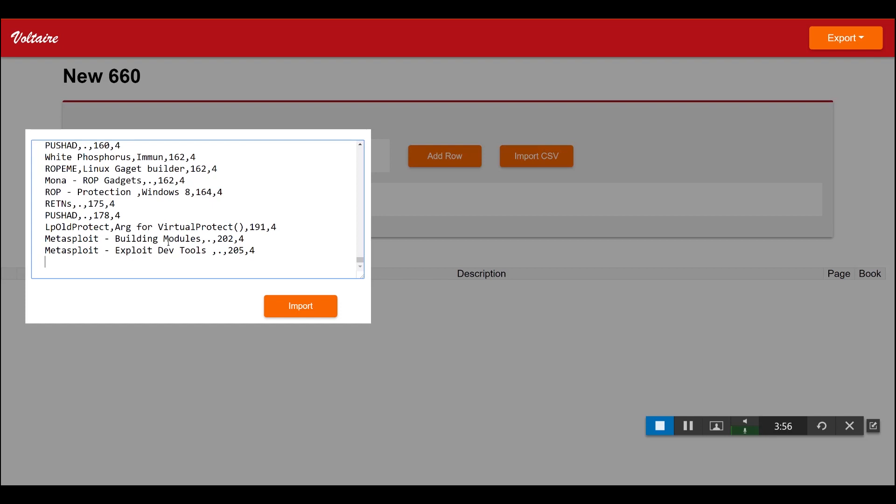
pyautogui.scroll(3)
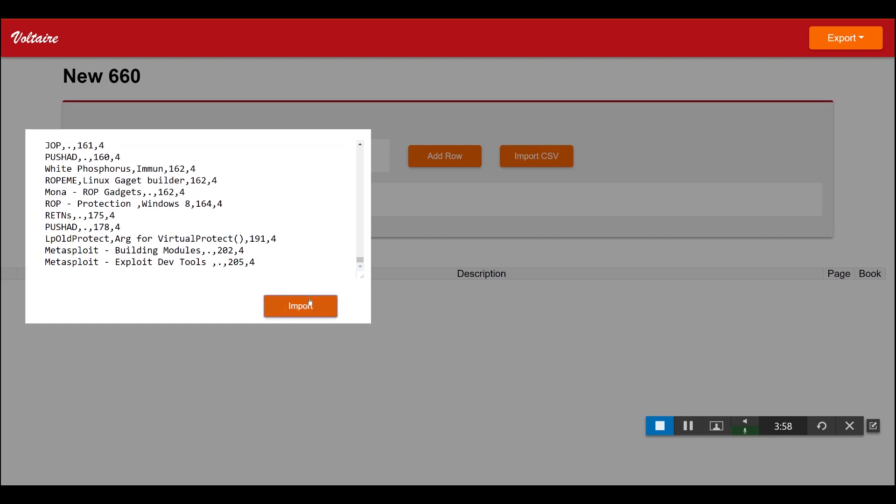
pyautogui.click(300, 307)
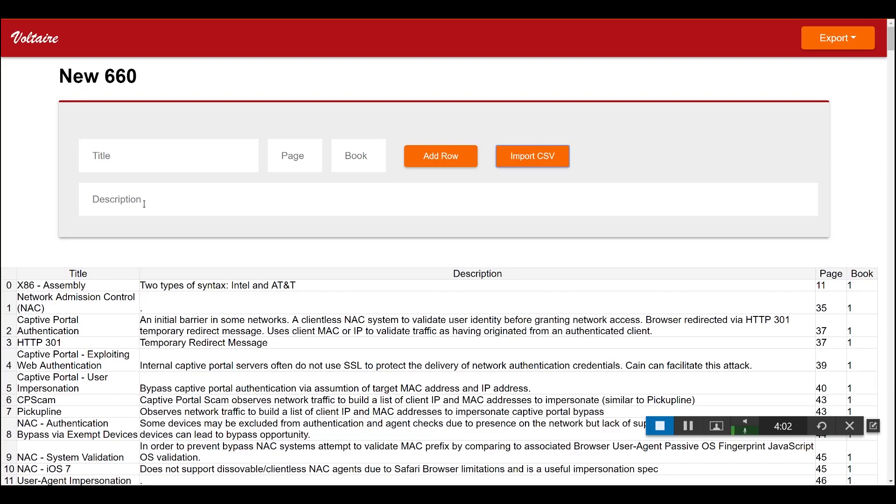
pyautogui.scroll(-3)
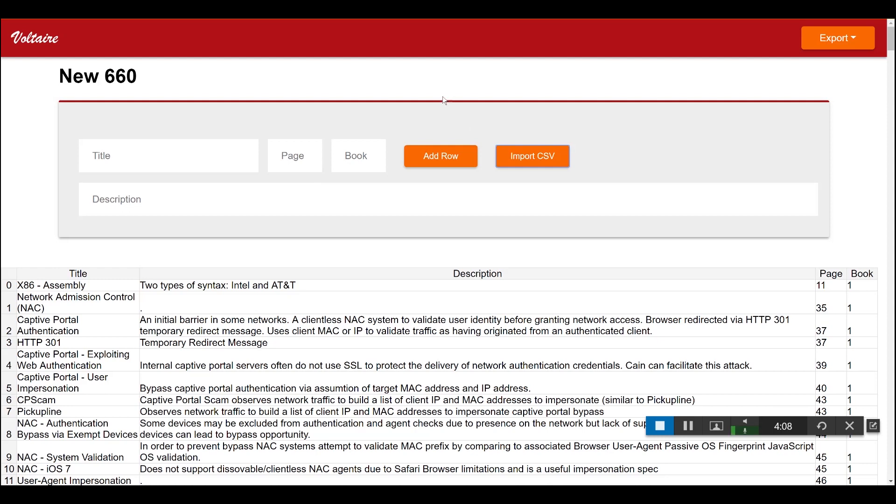
pyautogui.moveTo(612, 62)
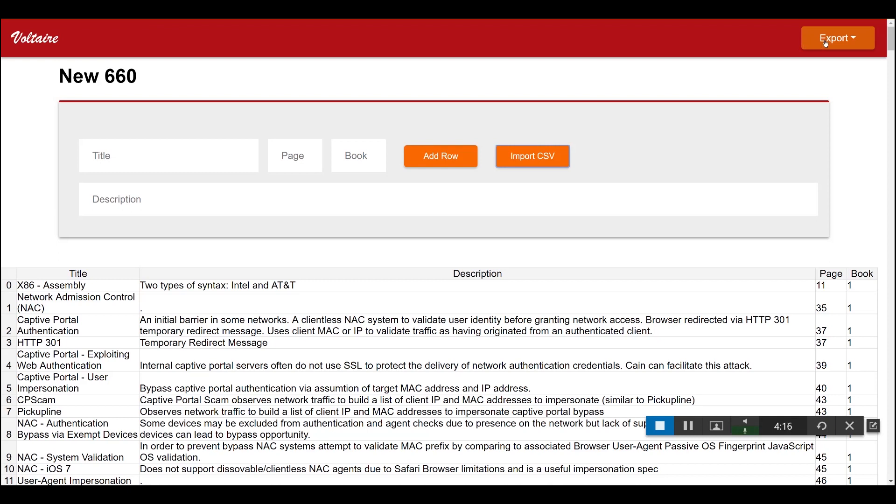
pyautogui.moveTo(521, 62)
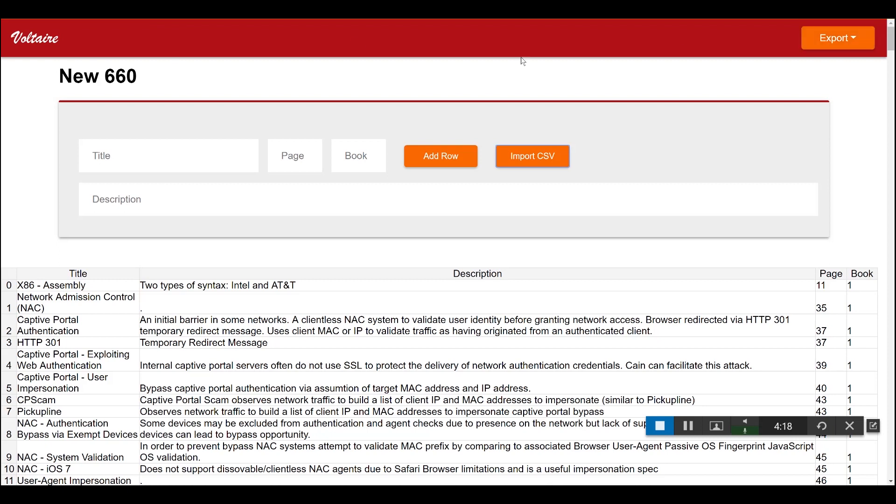
# - Build the alphabetical index from the Export page, review it and select all for copying
pyautogui.click(838, 38)
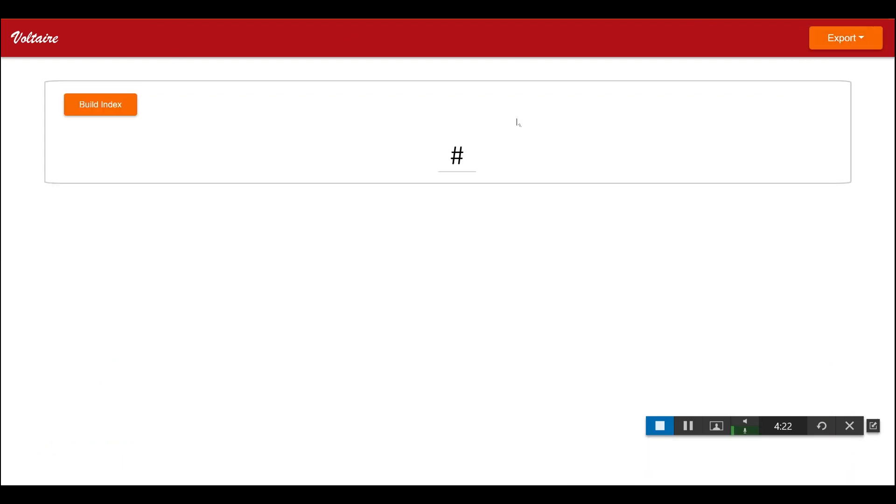
pyautogui.click(99, 103)
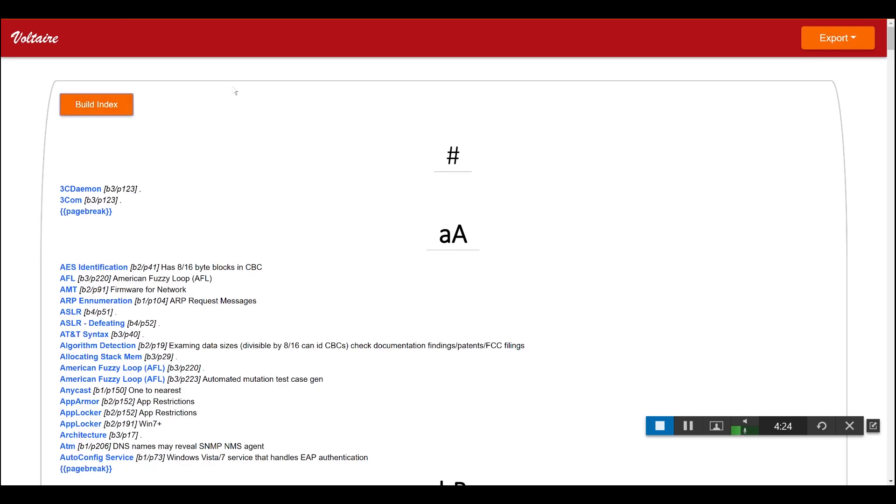
pyautogui.scroll(-3)
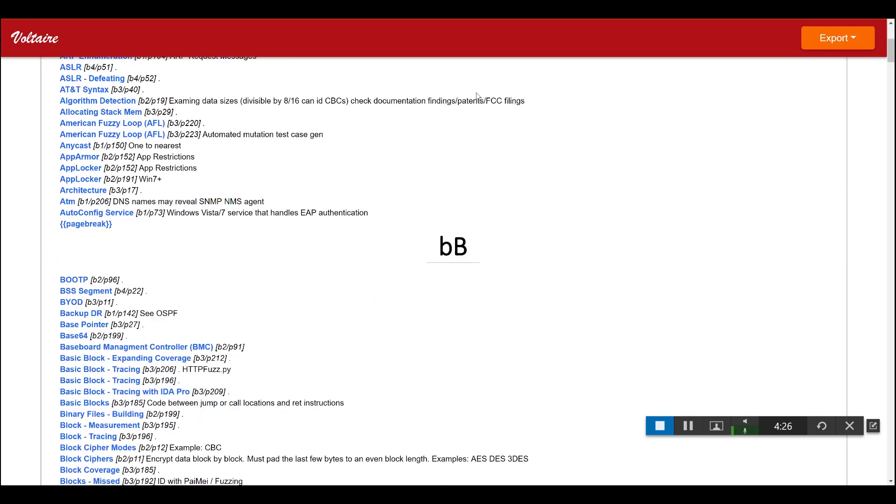
pyautogui.scroll(-3)
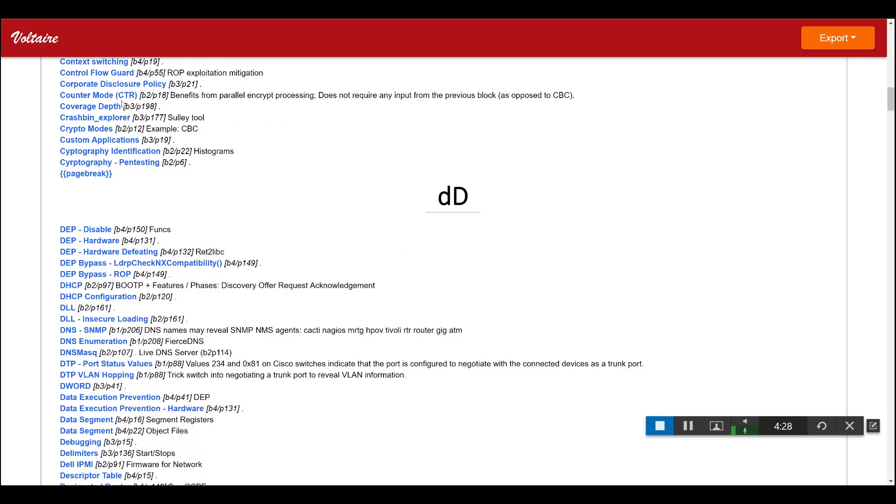
pyautogui.scroll(3)
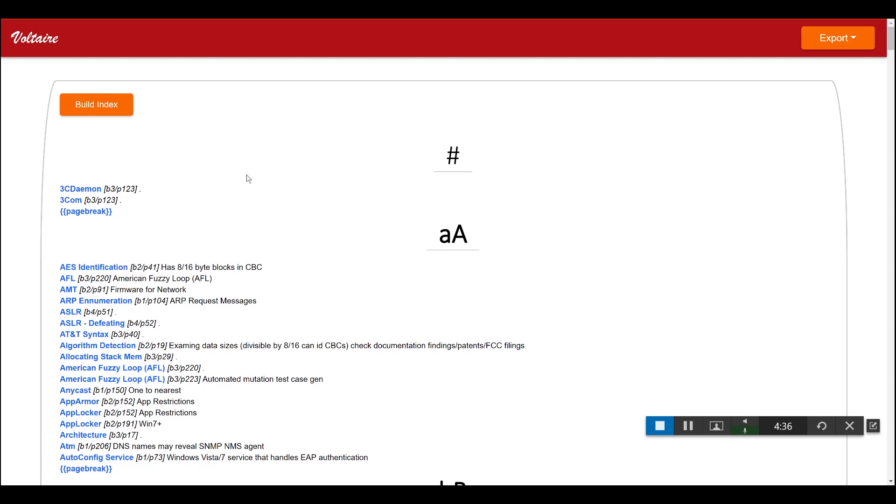
pyautogui.press('ctrl+a')
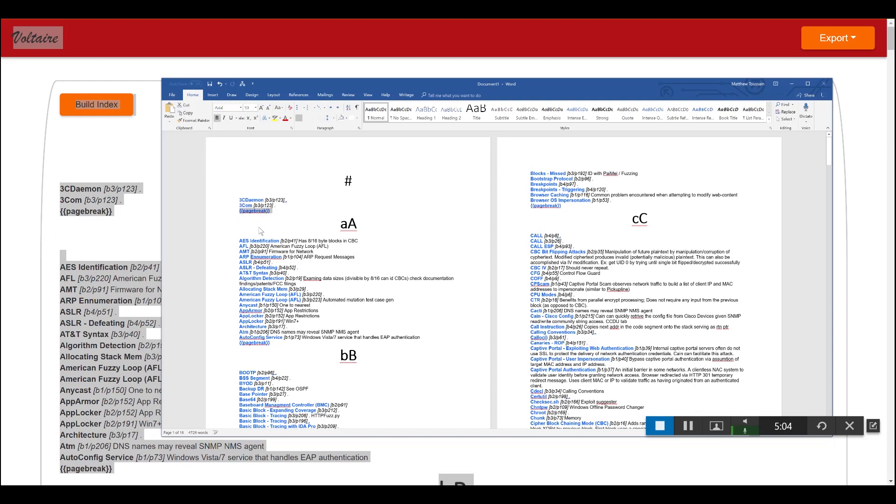
pyautogui.moveTo(260, 222)
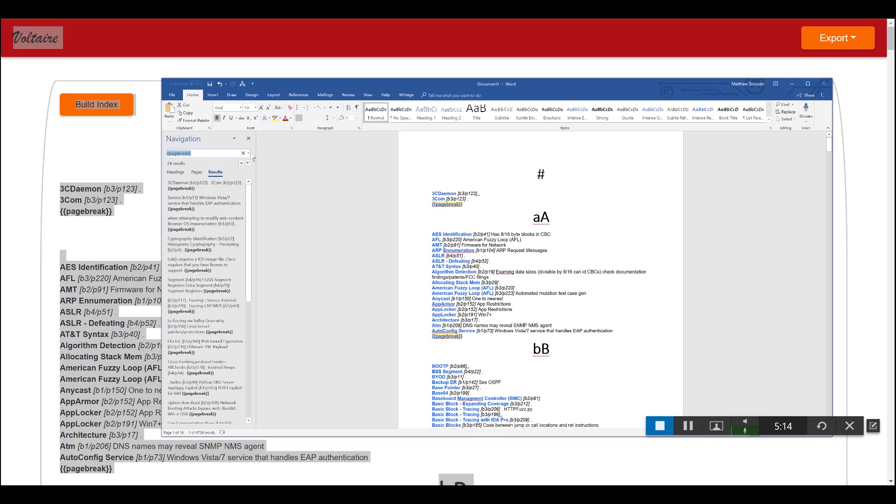
# - Replace all 24 {{pagebreak}} markers with ^m page breaks throughout the document
pyautogui.click(247, 153)
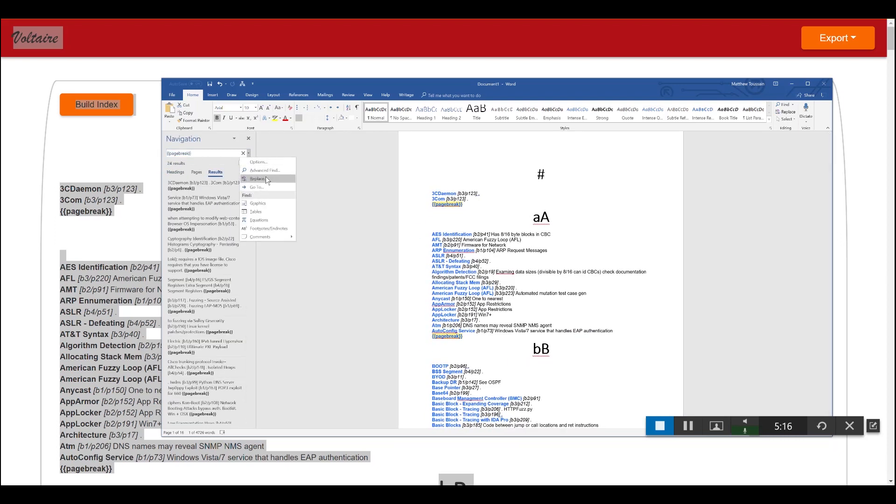
pyautogui.click(258, 178)
pyautogui.write('^m')
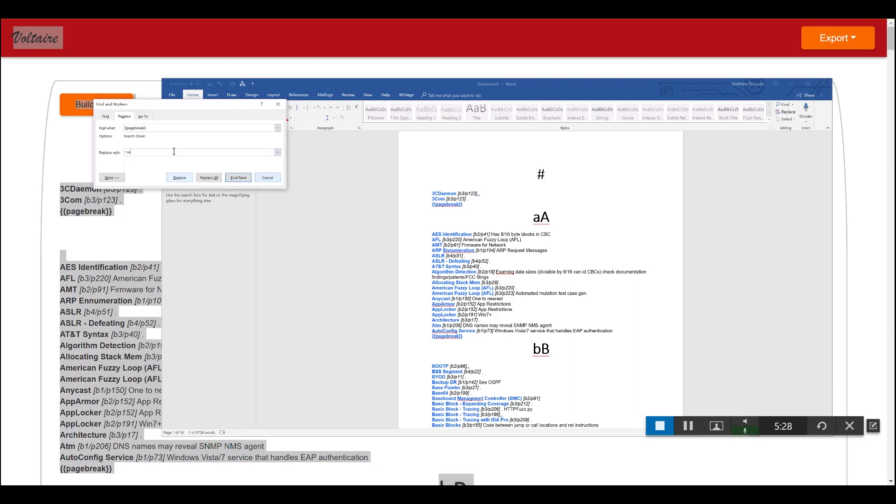
pyautogui.click(208, 177)
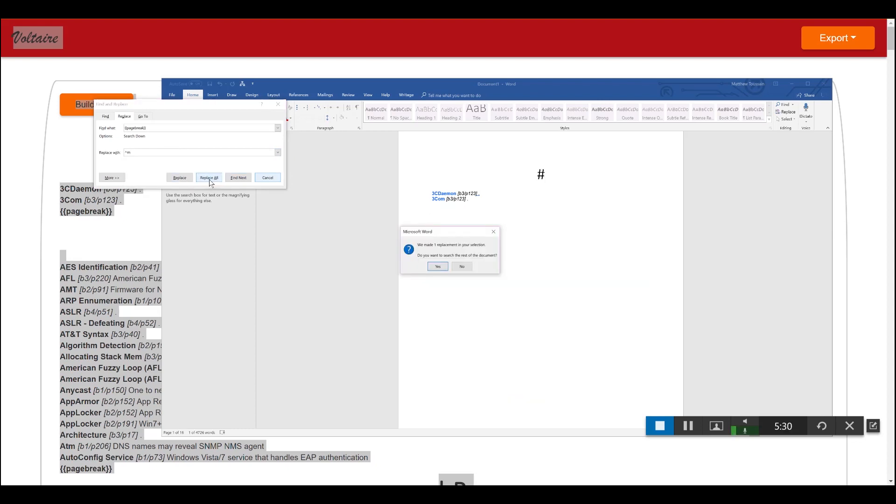
pyautogui.click(437, 266)
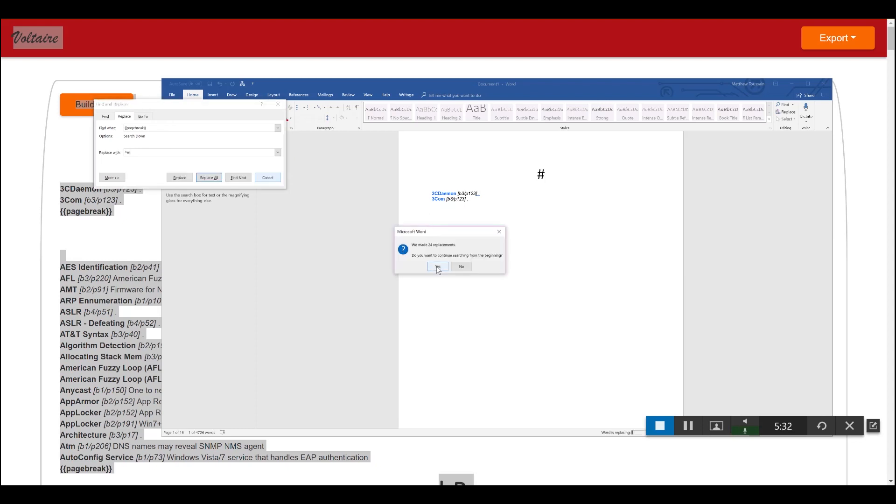
pyautogui.click(437, 266)
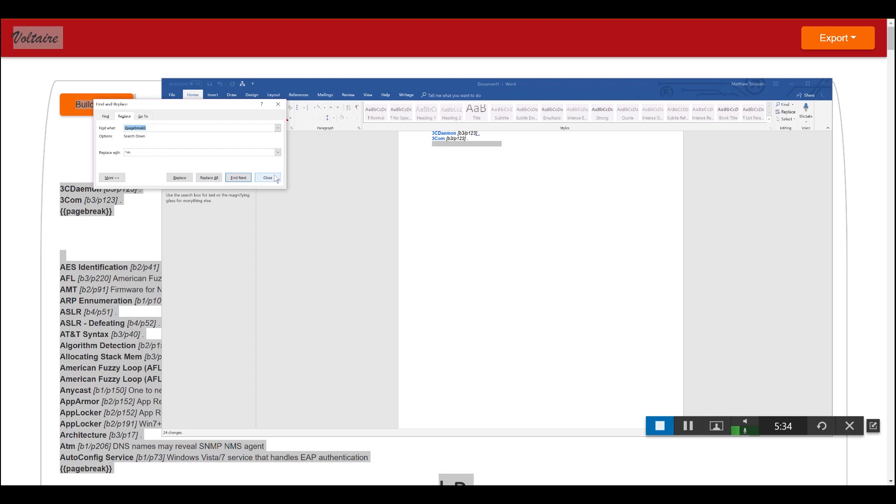
pyautogui.click(267, 177)
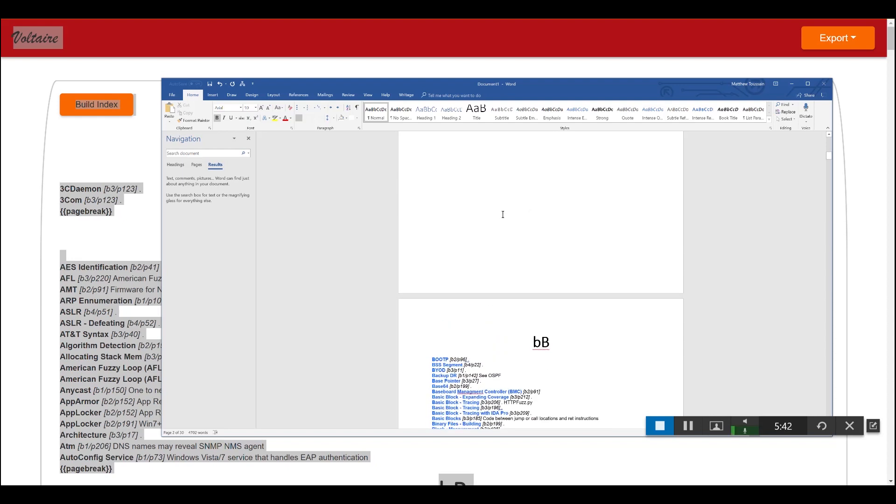
# - Scroll through the pages to check the inserted page breaks
pyautogui.scroll(-3)
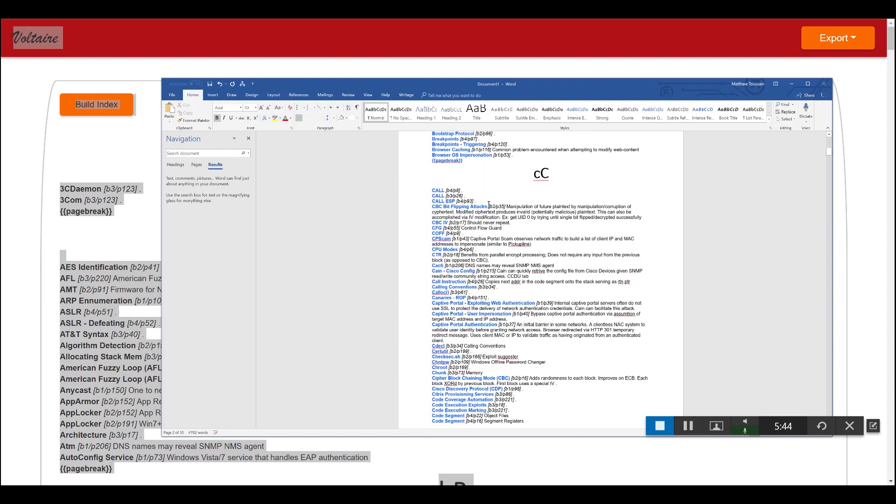
pyautogui.scroll(3)
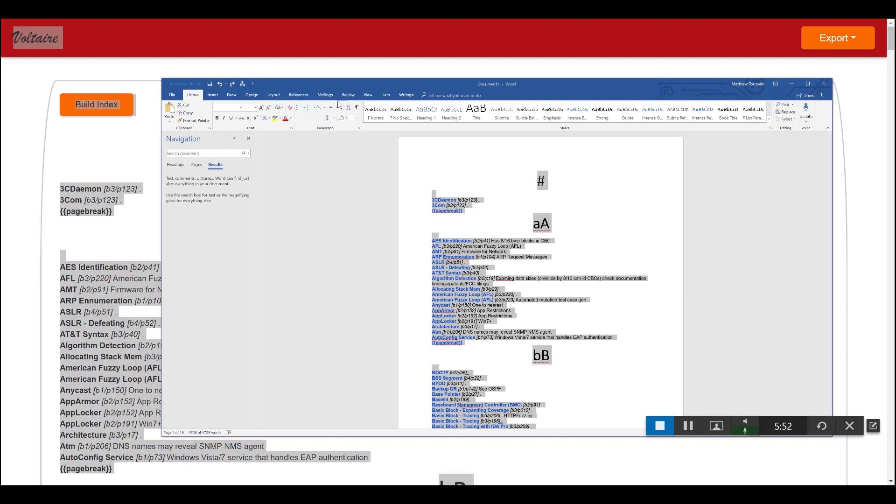
# - Lay the index out in two columns so it fits on 11 pages
pyautogui.click(274, 96)
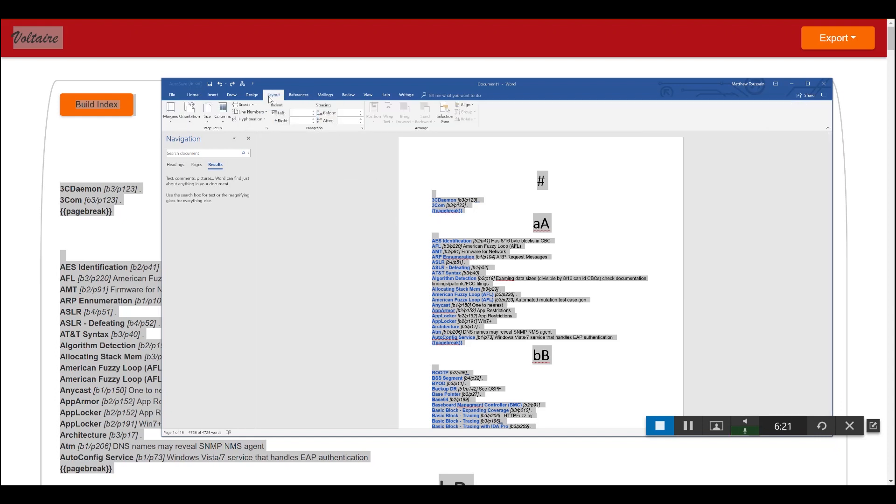
pyautogui.click(223, 113)
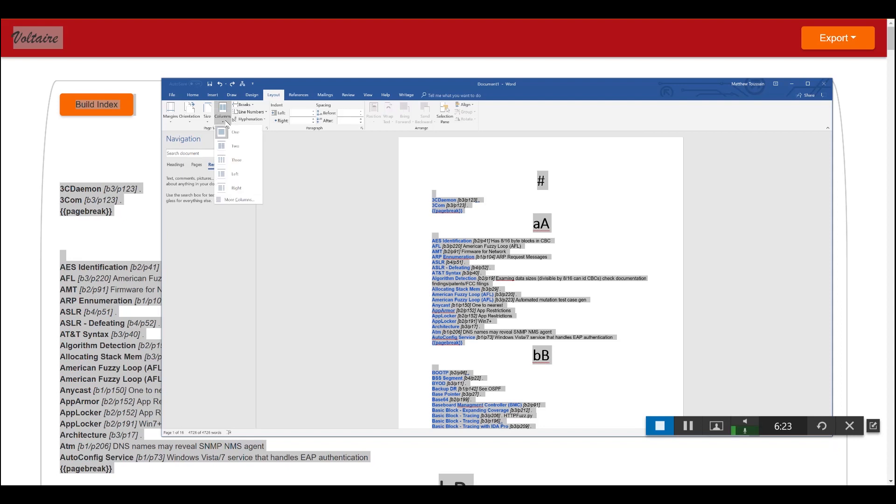
pyautogui.click(221, 145)
pyautogui.write('{{pagebreak}}')
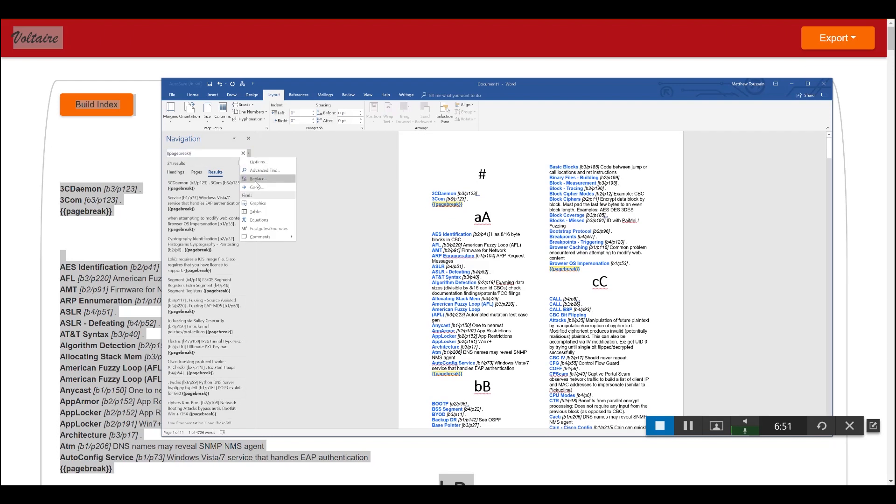
# - Replace all 24 {{pagebreak}} markers with ^m page breaks and check the letter sections
pyautogui.click(258, 179)
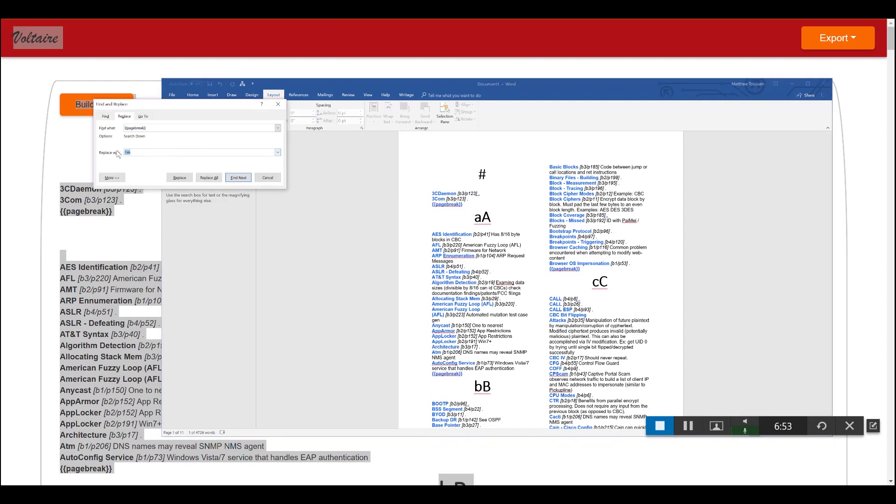
pyautogui.click(208, 177)
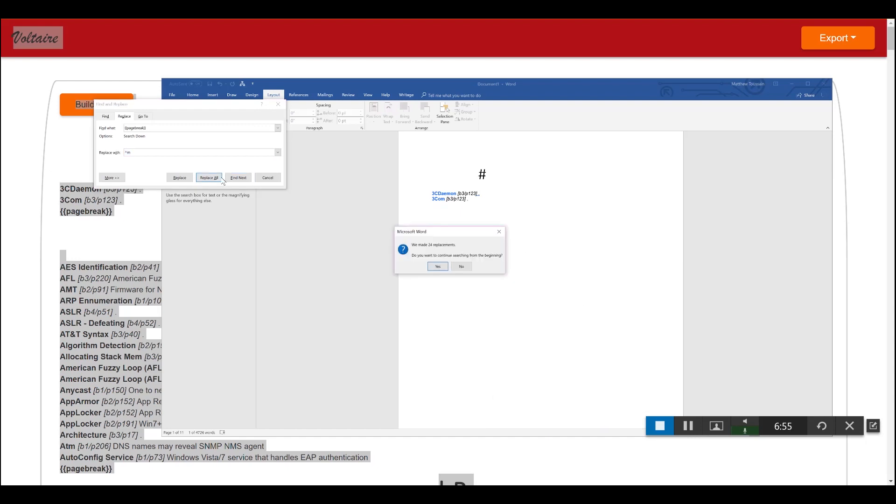
pyautogui.click(460, 266)
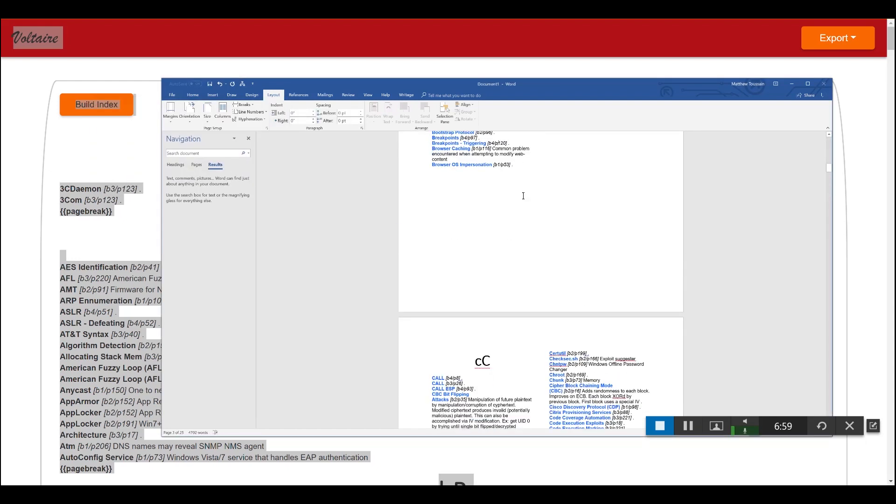
pyautogui.scroll(-3)
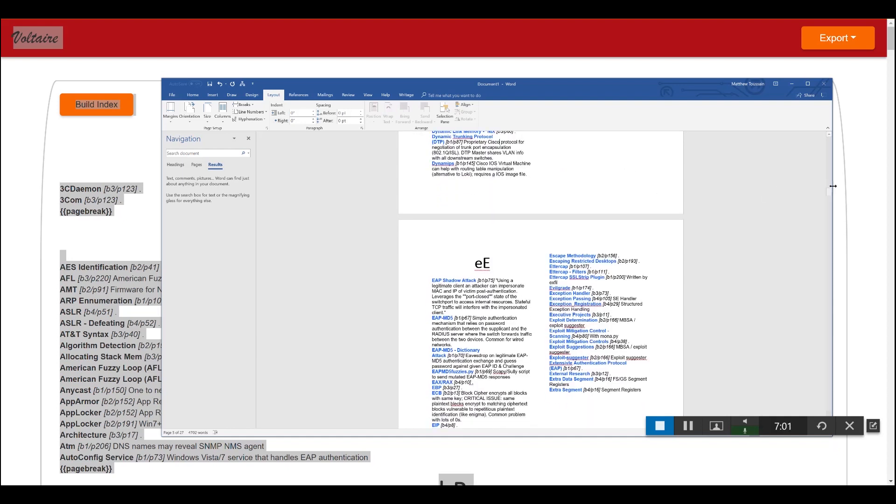
pyautogui.scroll(3)
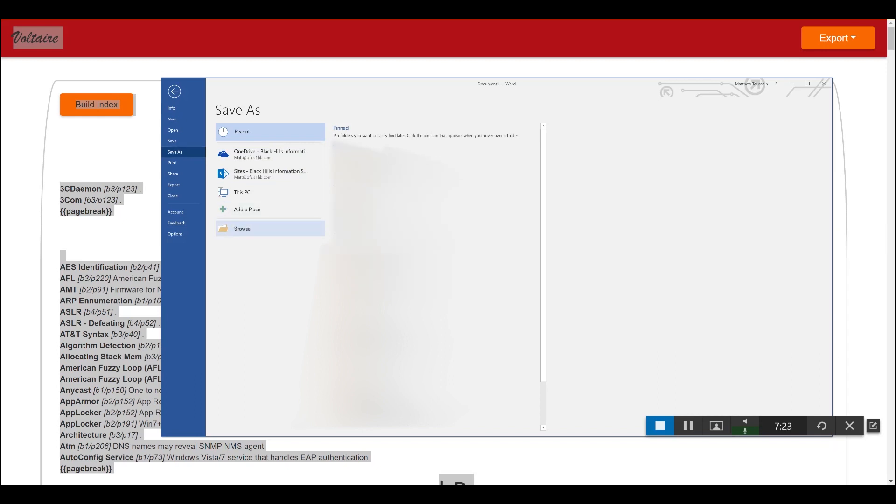
# - Browse to the Documents folder to save the index as a Word document
pyautogui.click(241, 228)
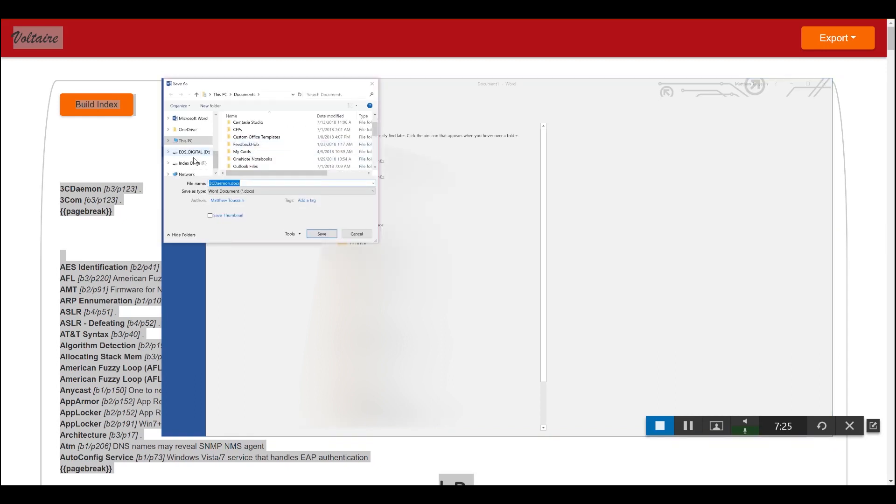
pyautogui.click(189, 163)
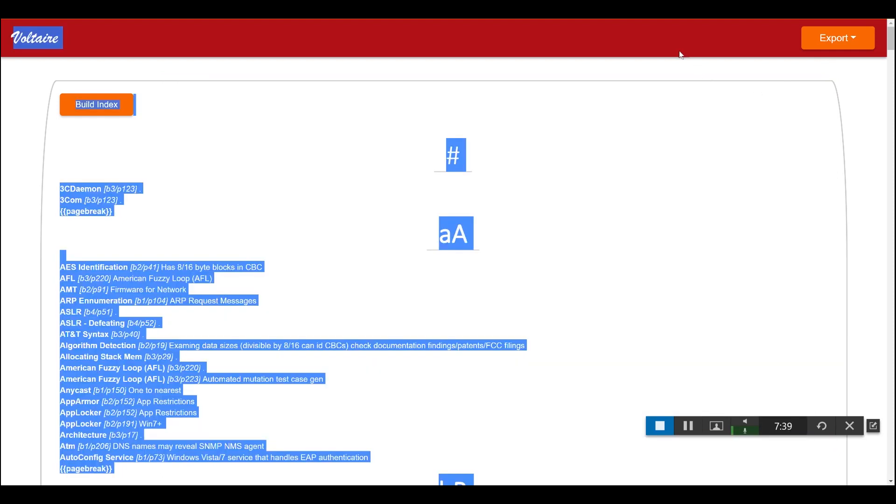
pyautogui.moveTo(600, 34)
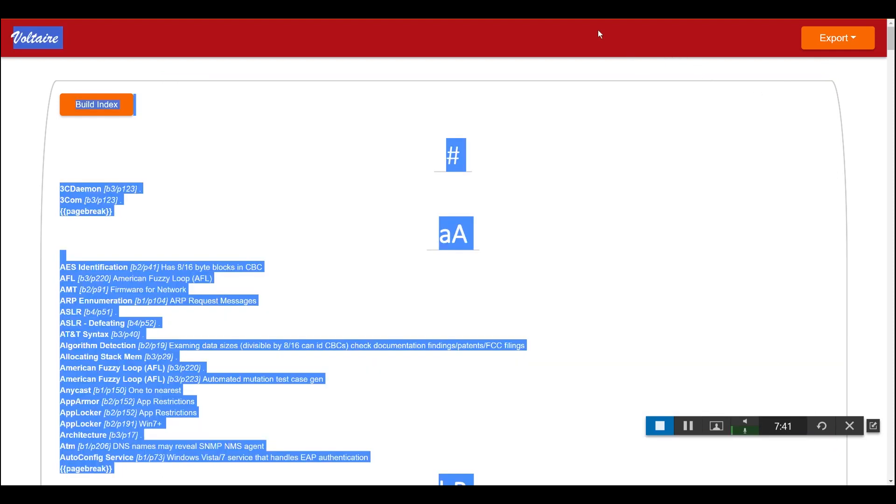
pyautogui.moveTo(582, 57)
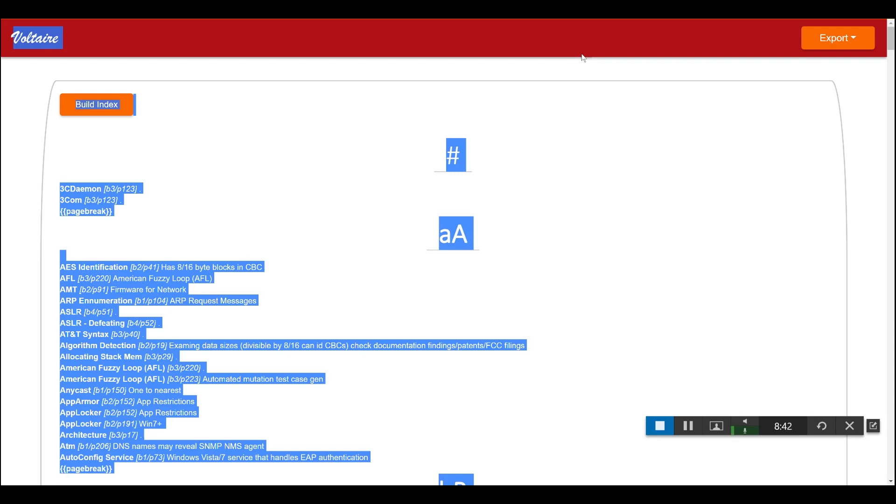
pyautogui.moveTo(679, 350)
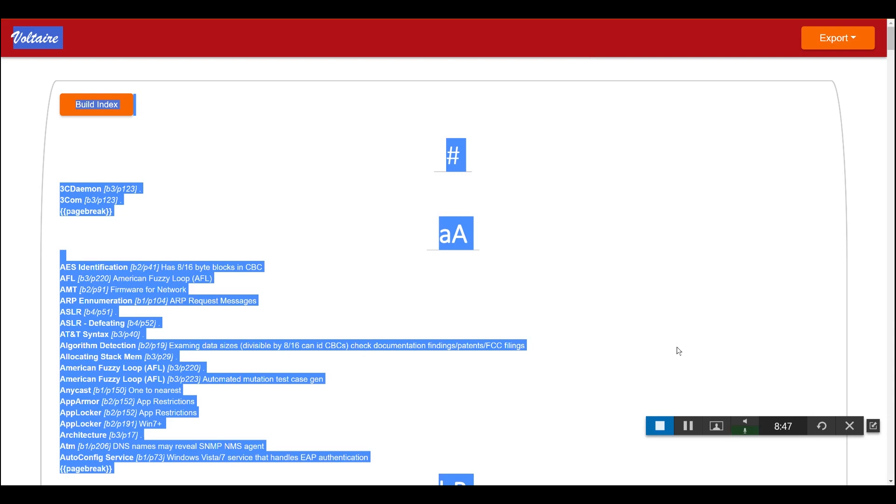
pyautogui.moveTo(682, 271)
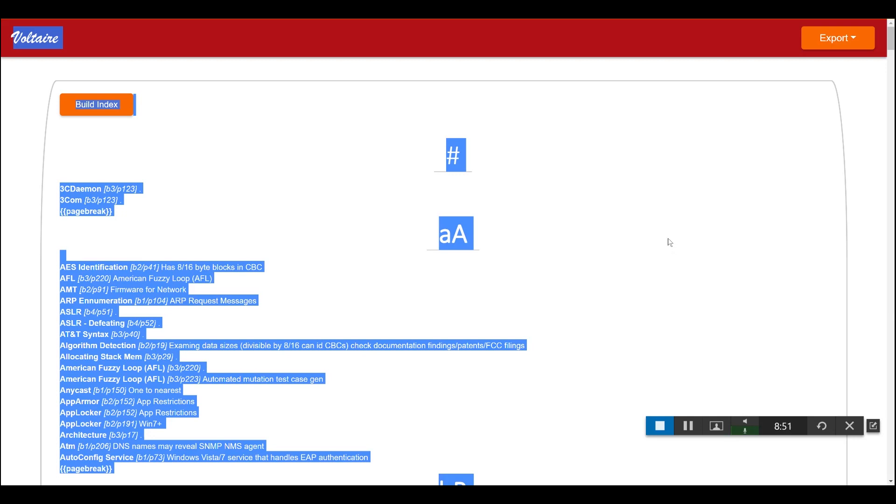
pyautogui.moveTo(773, 120)
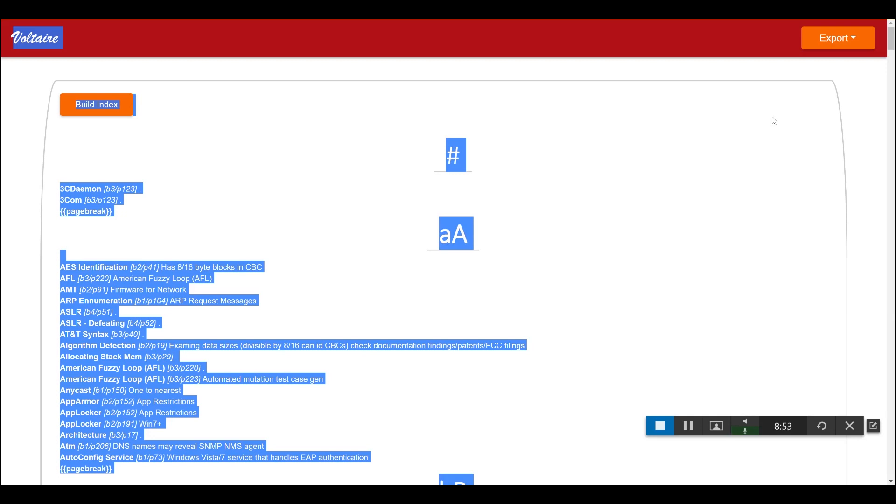
pyautogui.moveTo(699, 283)
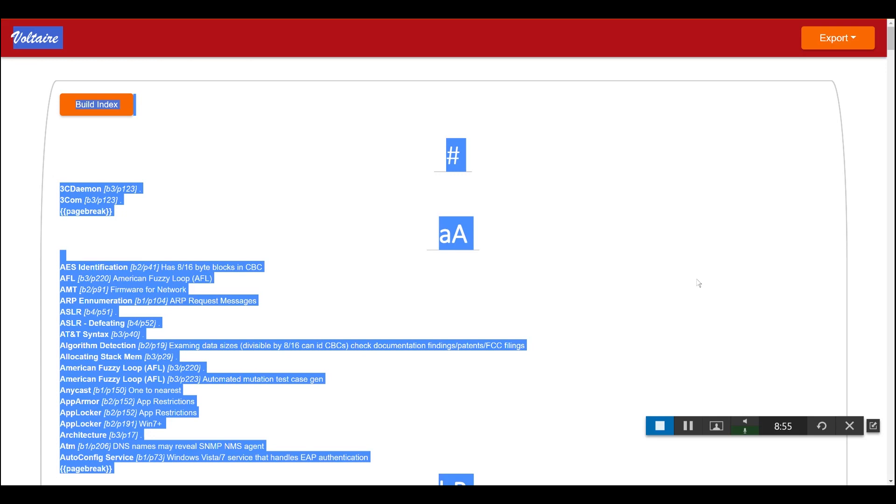